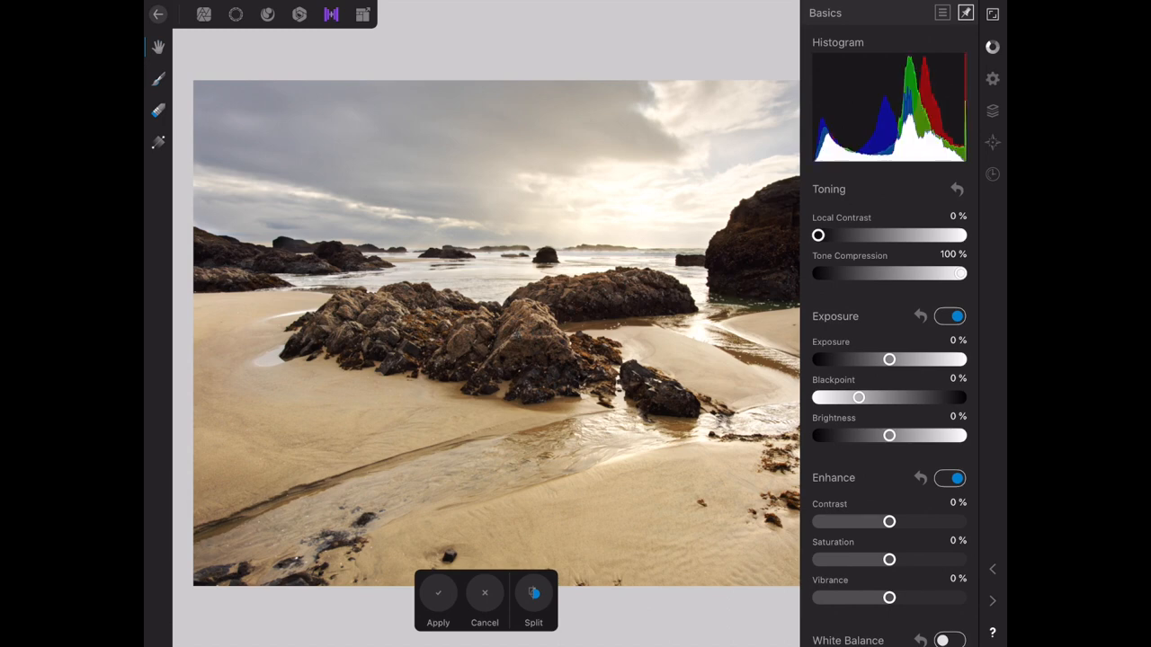
- Lower Tone Compression to 9% and drop Saturation to -100% for a black-and-white conversion
drag(956, 273, 820, 273)
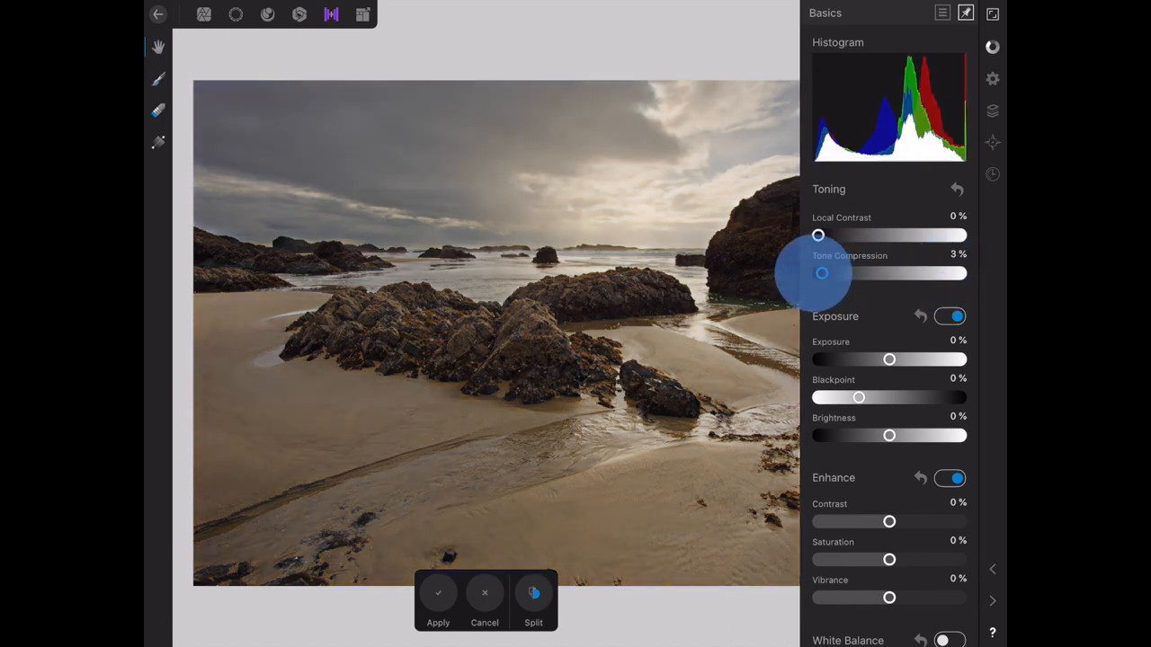
drag(820, 273, 830, 273)
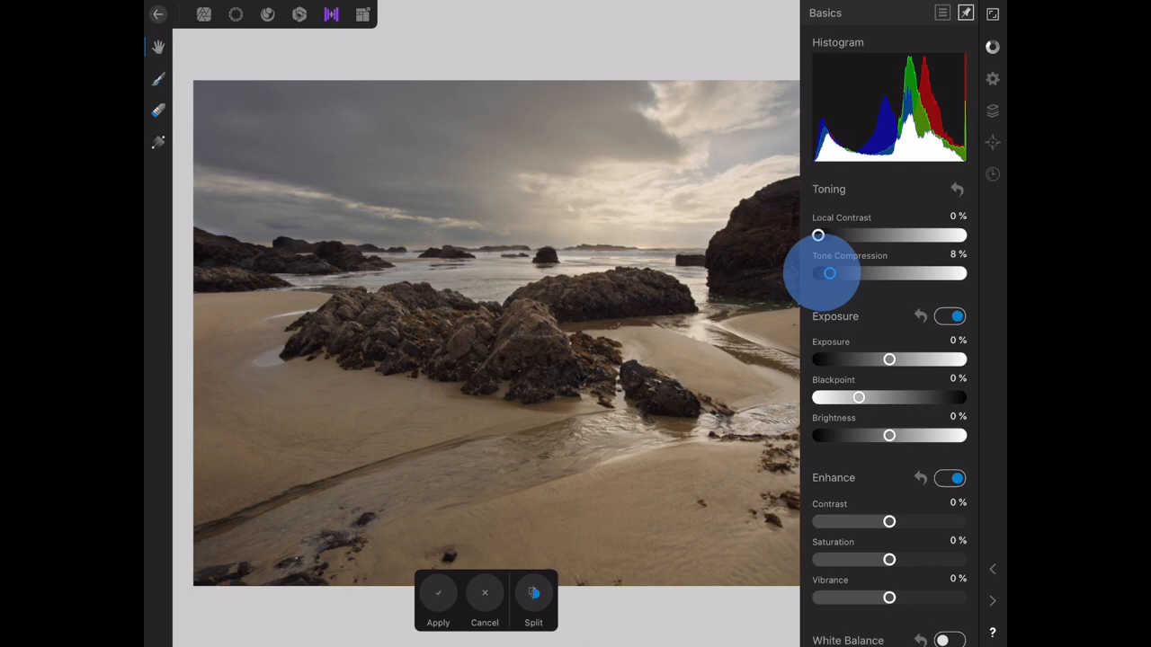
drag(829, 274, 831, 273)
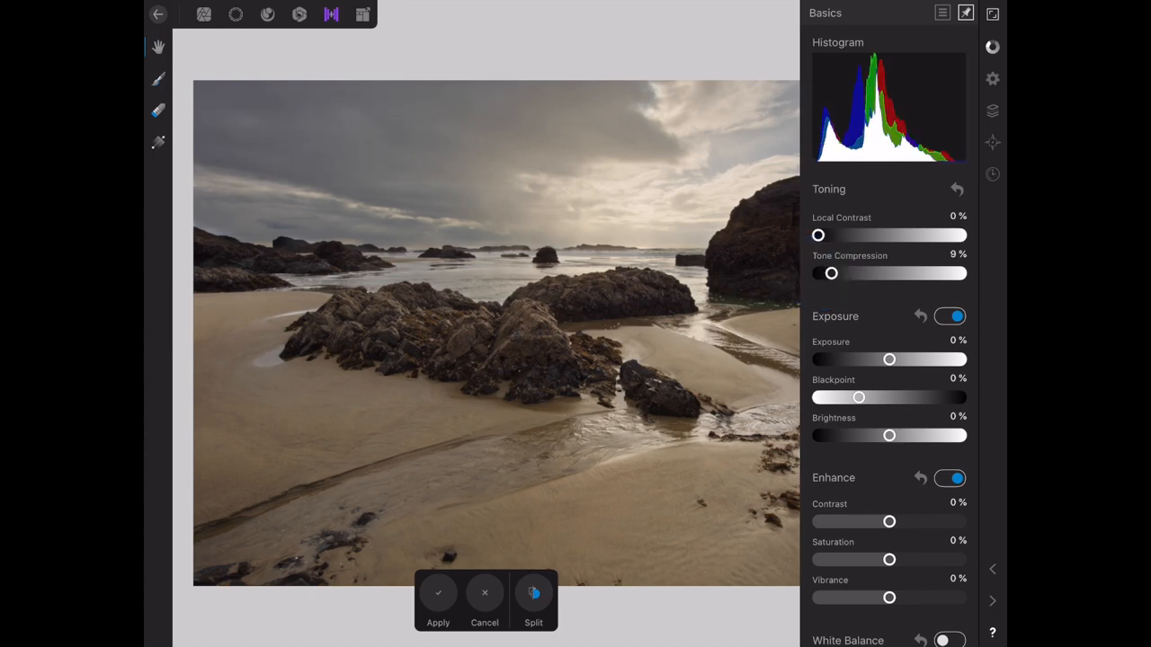
drag(888, 559, 881, 559)
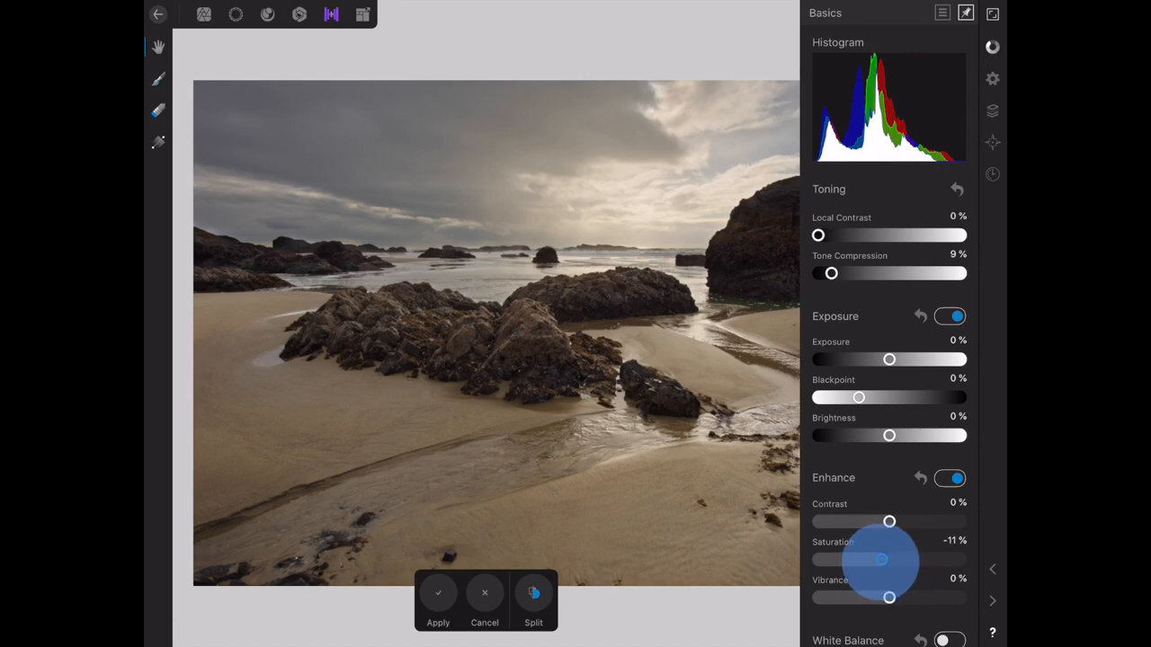
drag(881, 559, 817, 559)
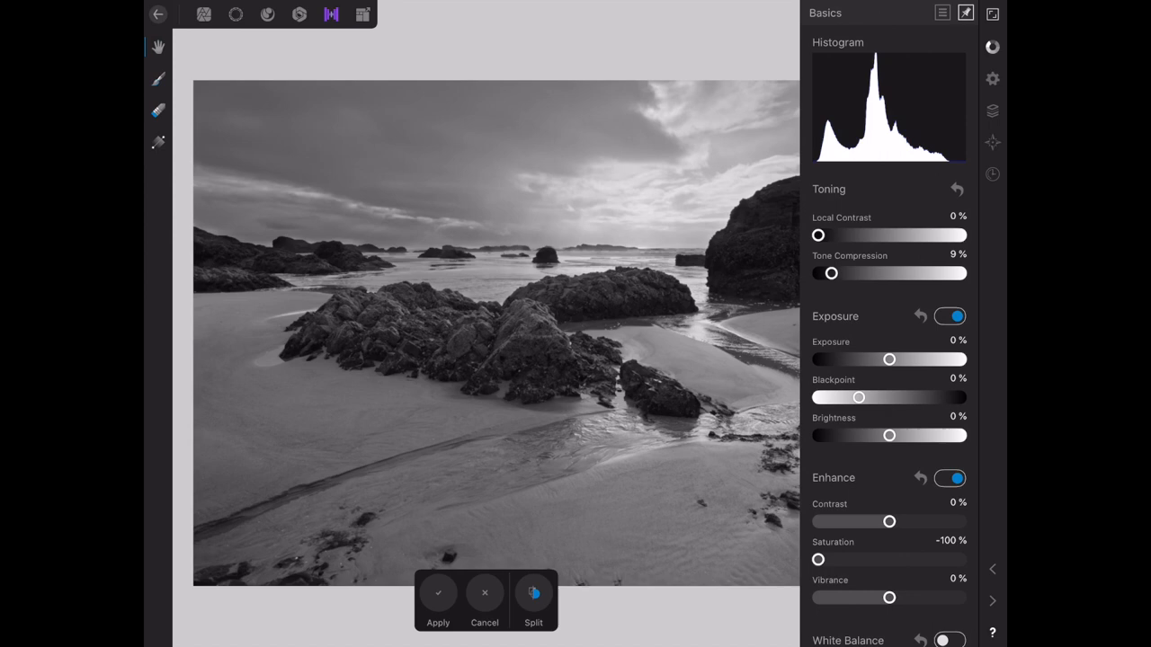
- Raise Exposure to 37%, Local Contrast to 9% and Brightness to 5%
drag(888, 360, 917, 360)
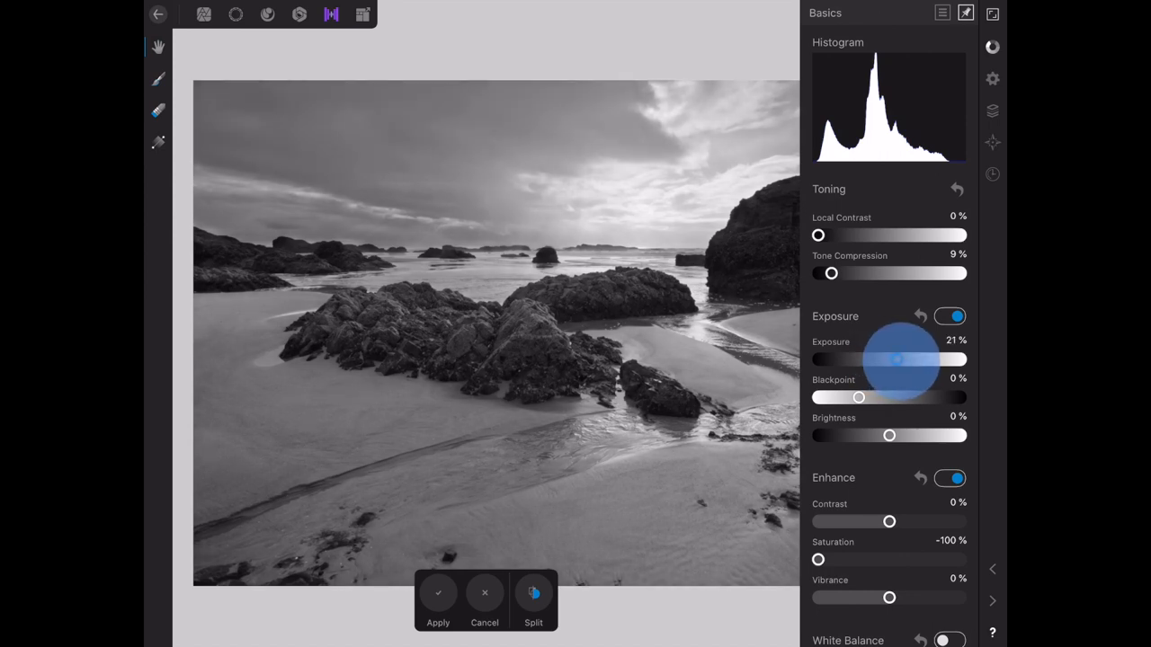
drag(885, 359, 902, 360)
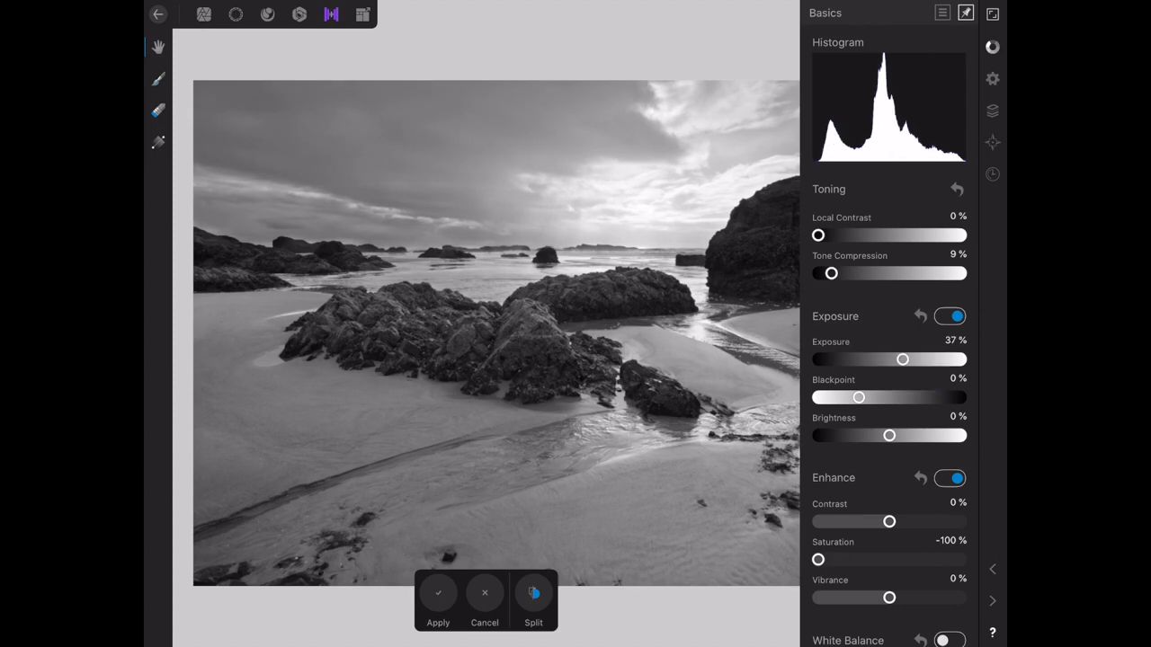
drag(817, 233, 825, 233)
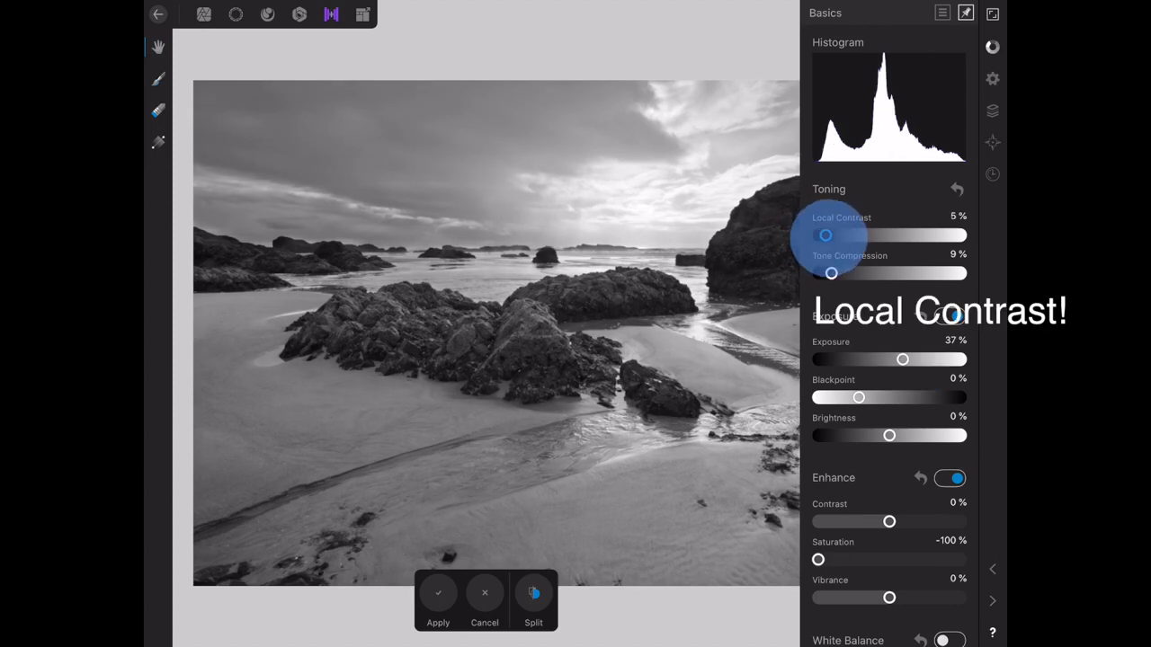
drag(826, 234, 829, 233)
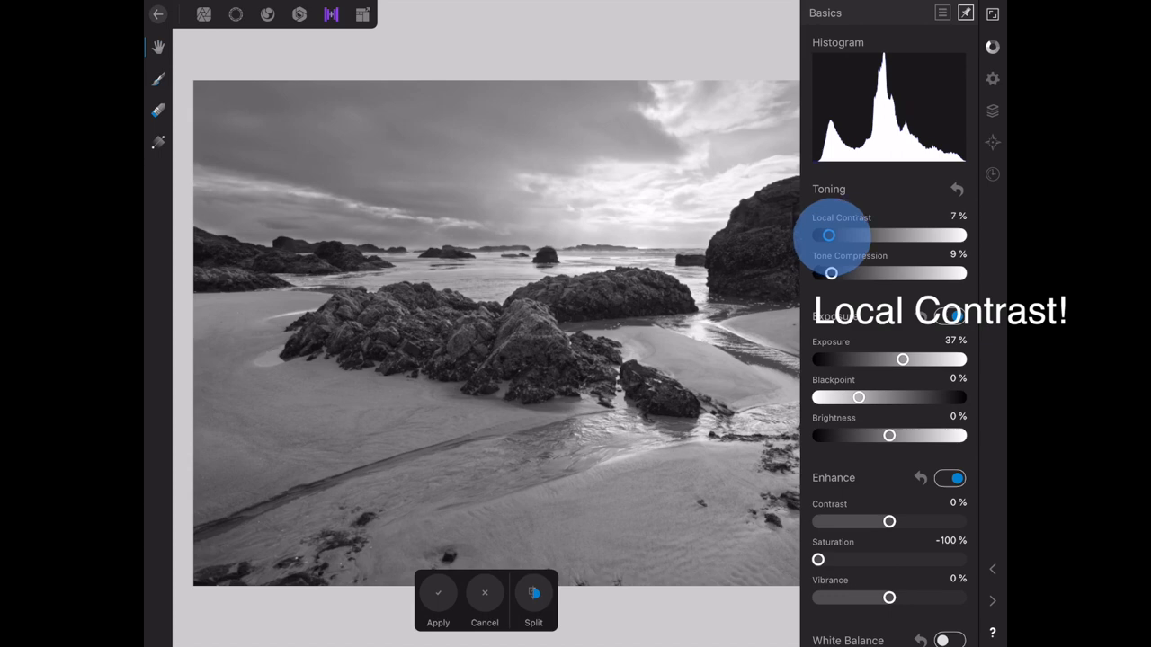
drag(827, 234, 830, 234)
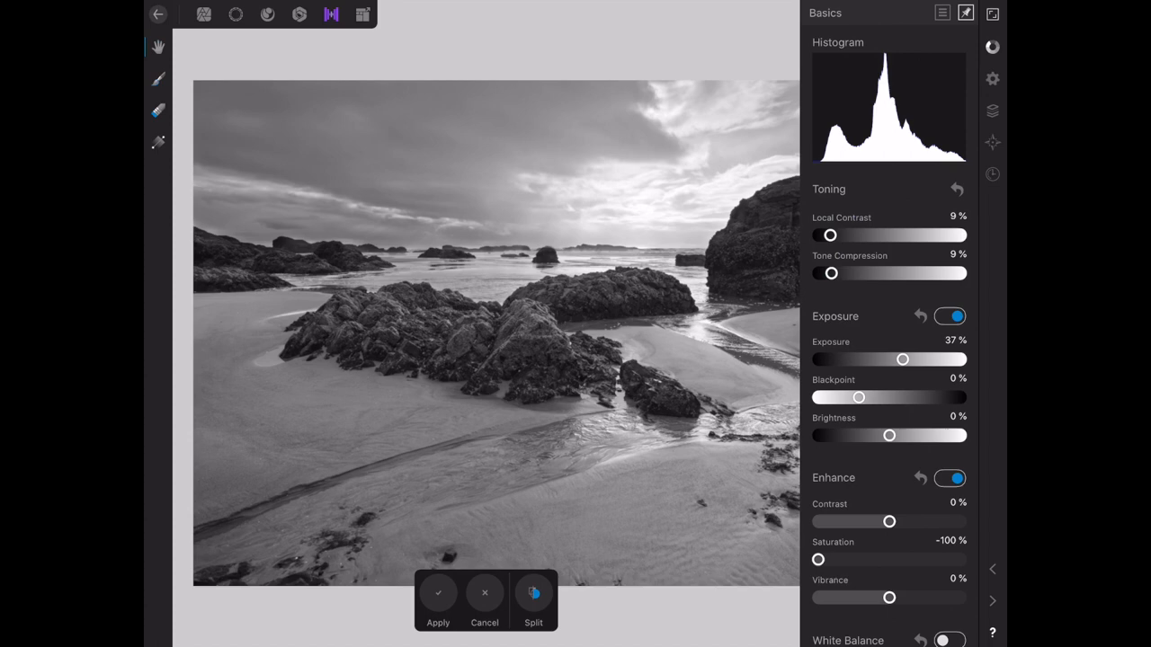
drag(888, 435, 902, 435)
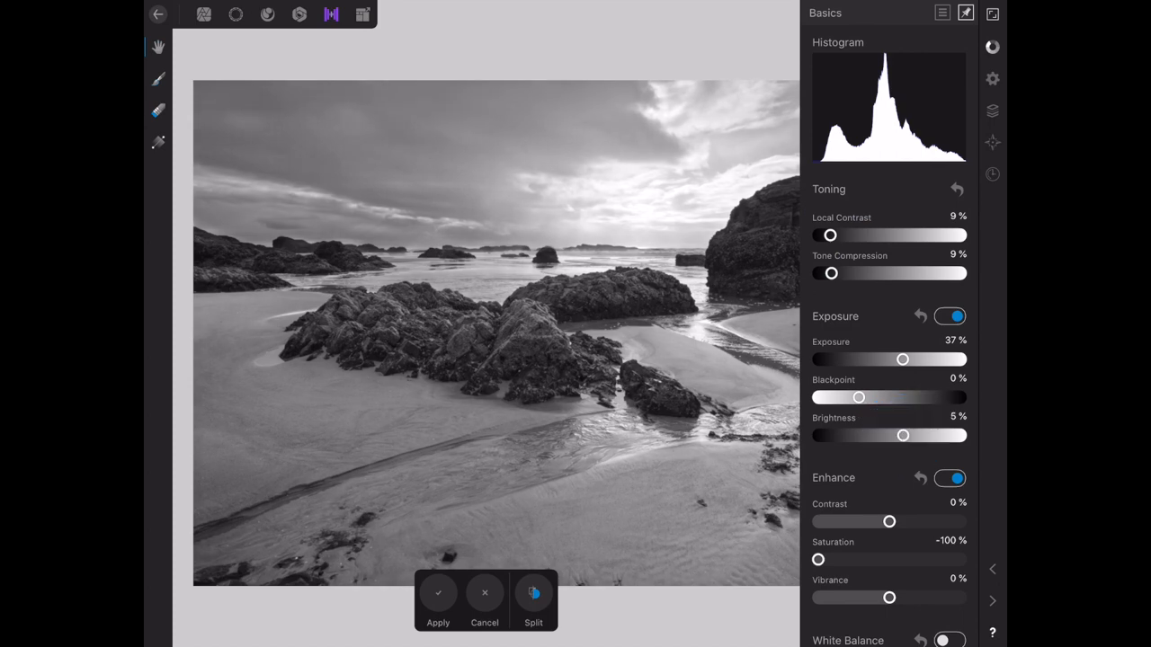
drag(858, 397, 862, 397)
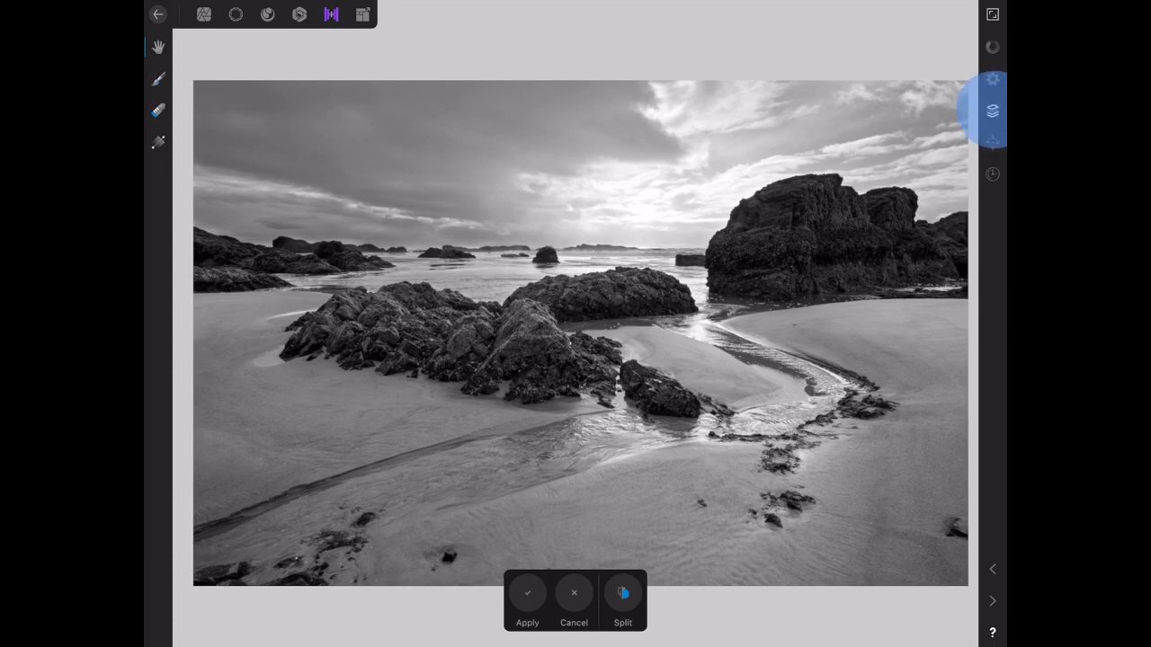
- Add a Brush Overlay and paint its mask across the whole sky above the horizon and rocks
click(993, 111)
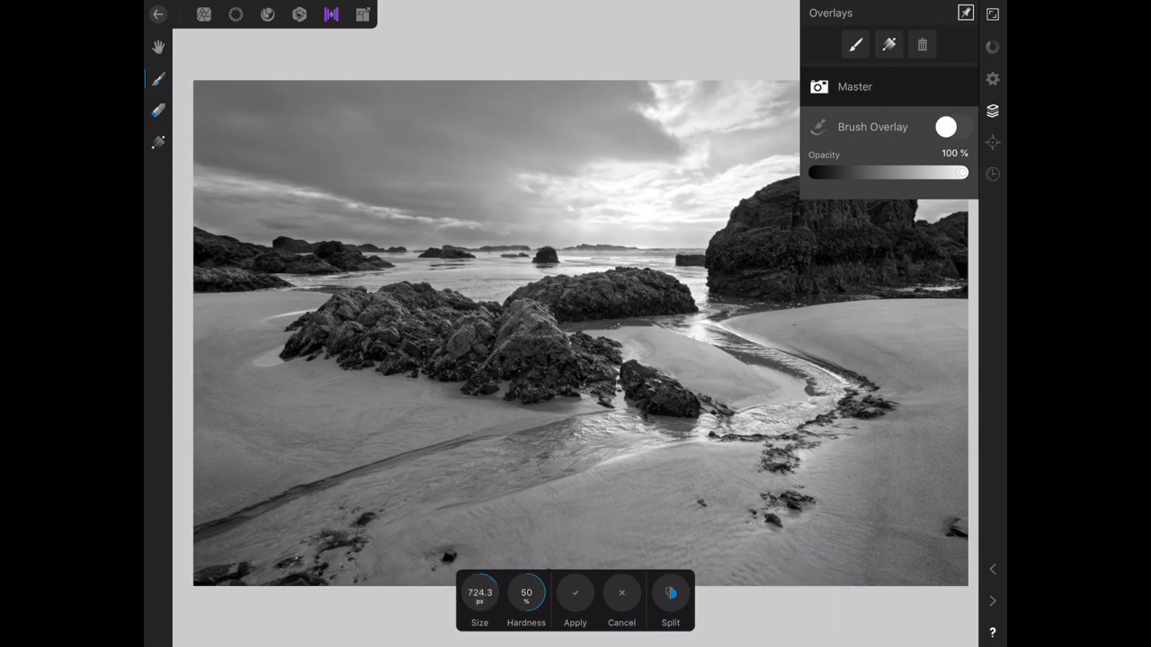
click(964, 15)
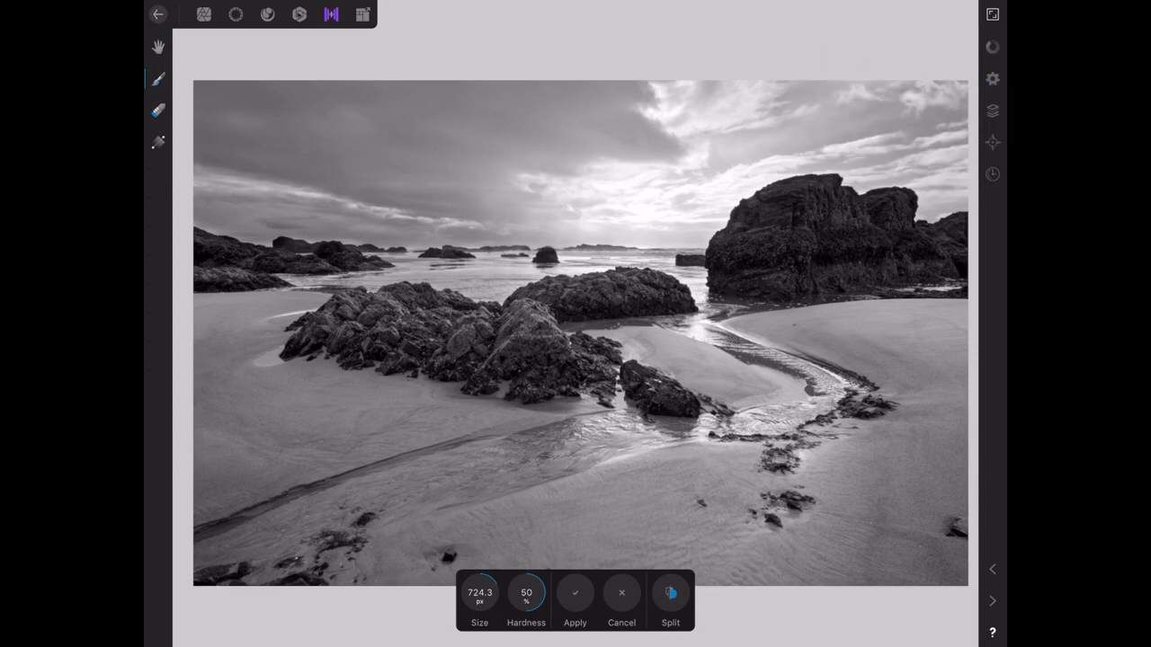
click(854, 122)
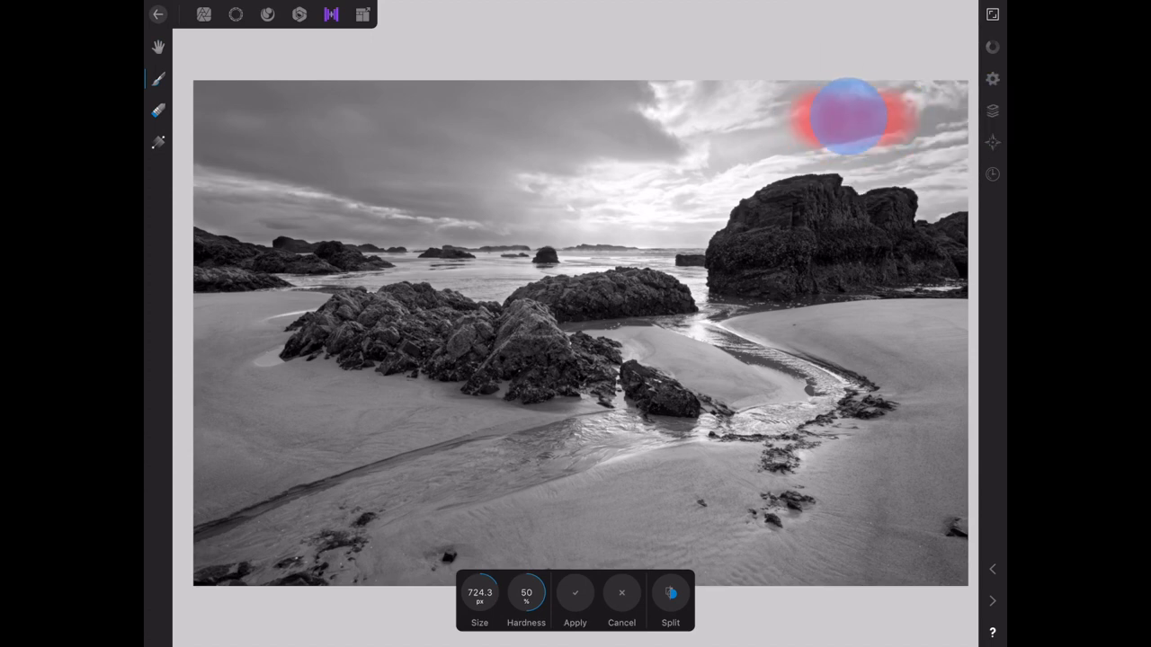
drag(845, 117, 896, 90)
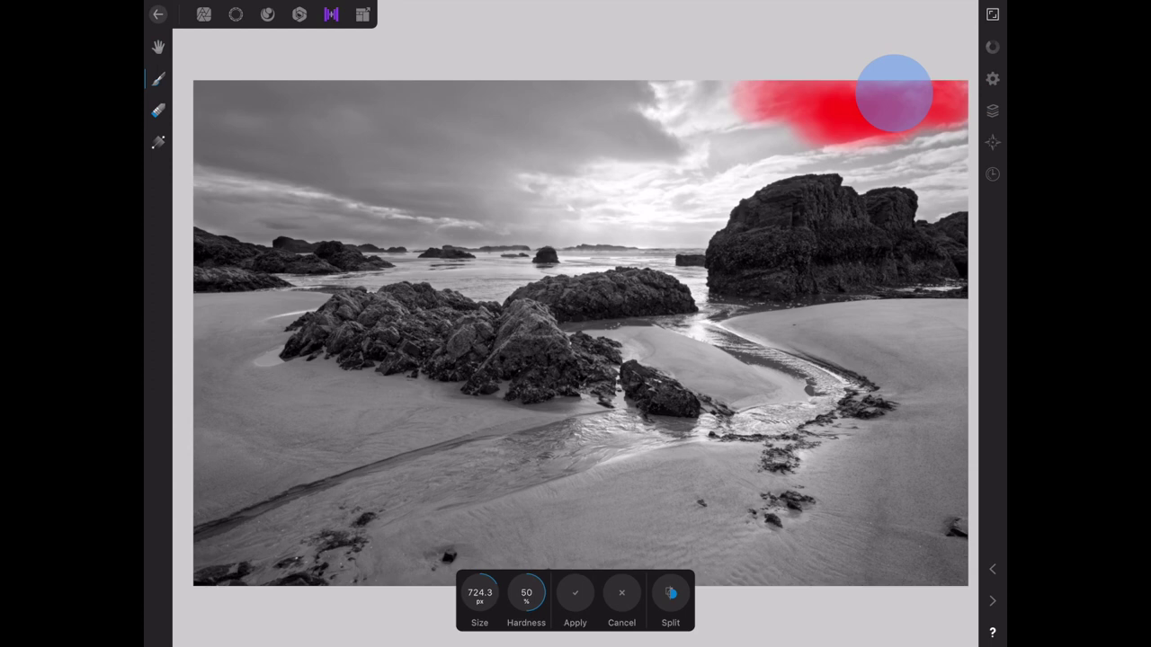
drag(895, 90, 920, 117)
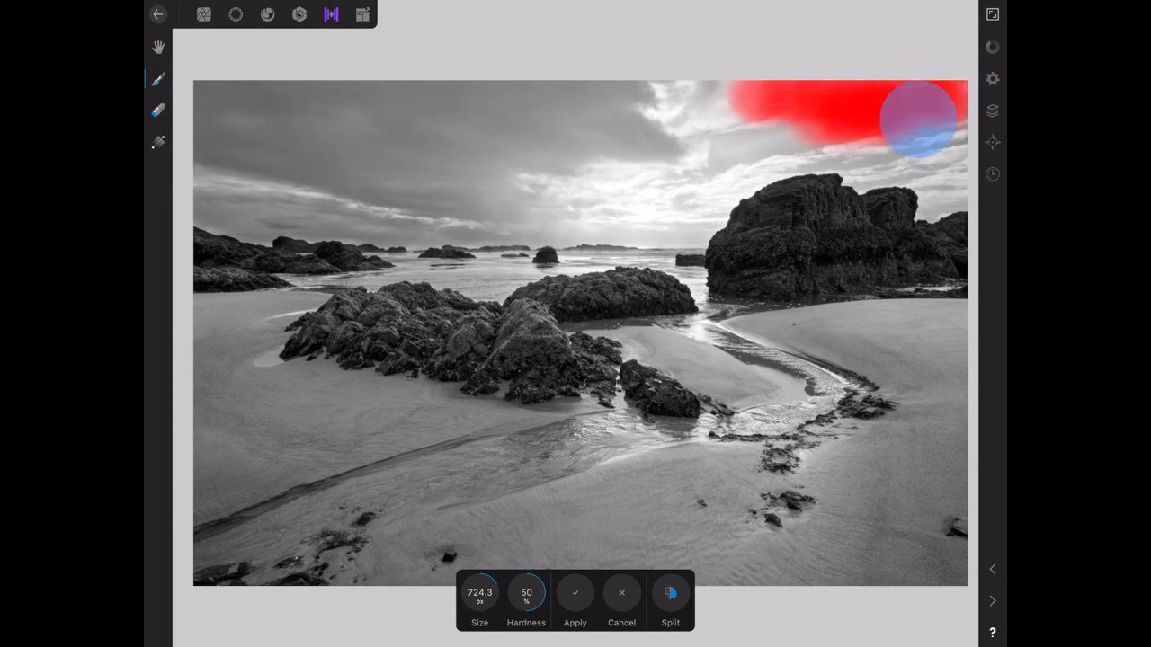
drag(917, 117, 926, 180)
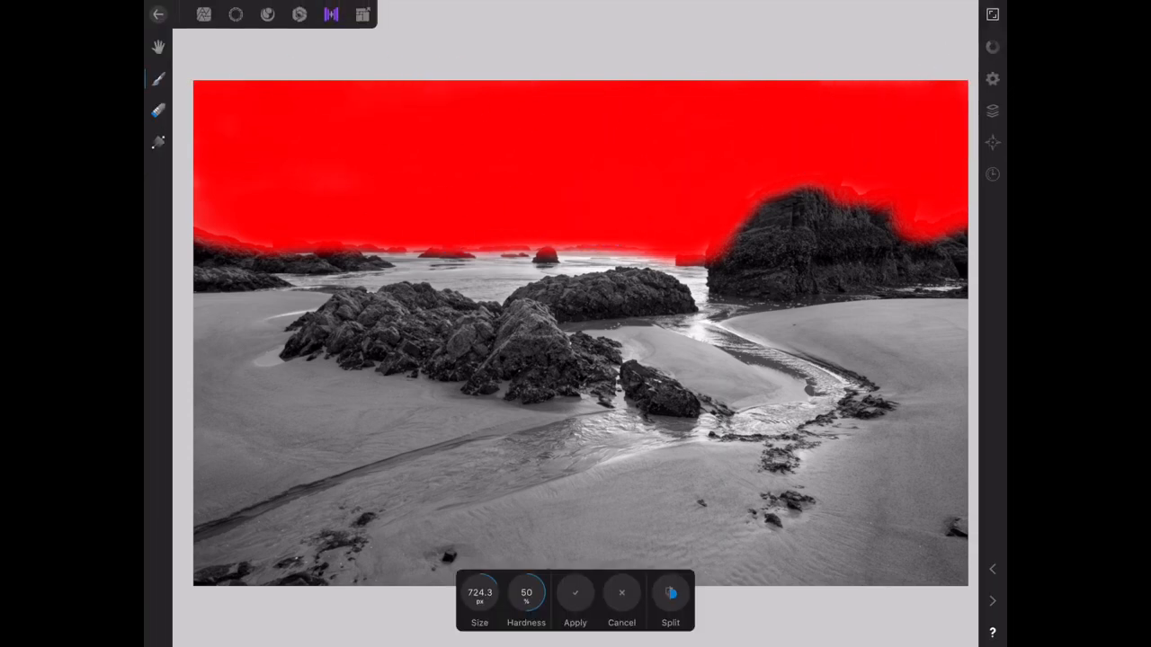
click(996, 11)
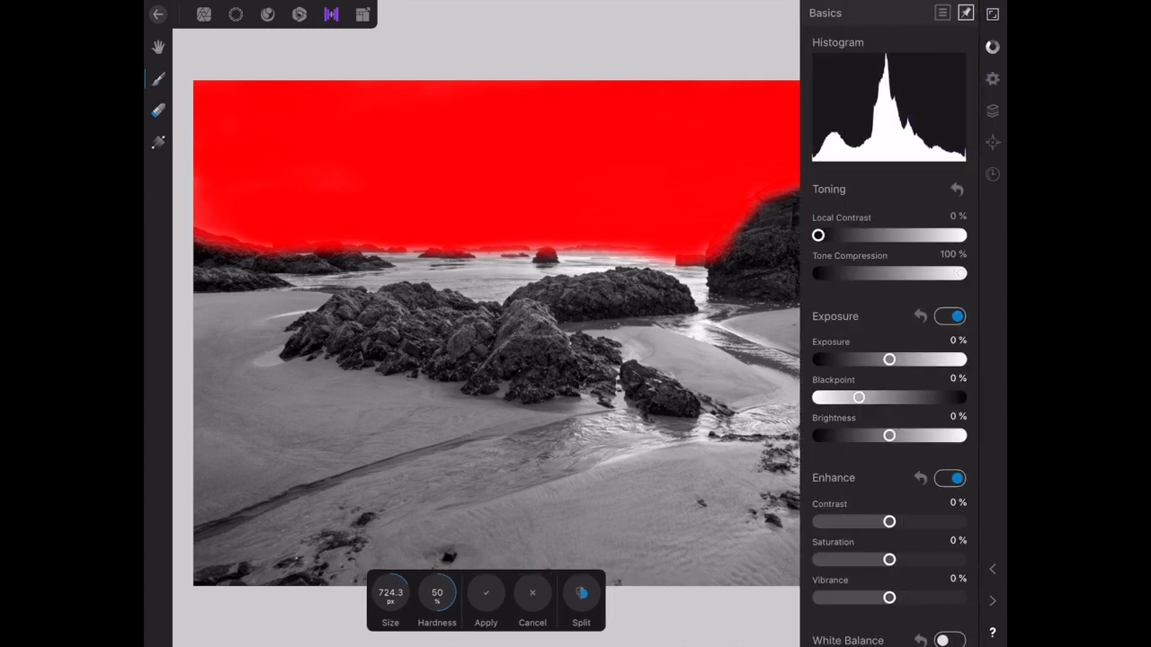
- Darken the masked sky with Exposure at -66% and lift its Brightness to 4%
drag(888, 359, 879, 360)
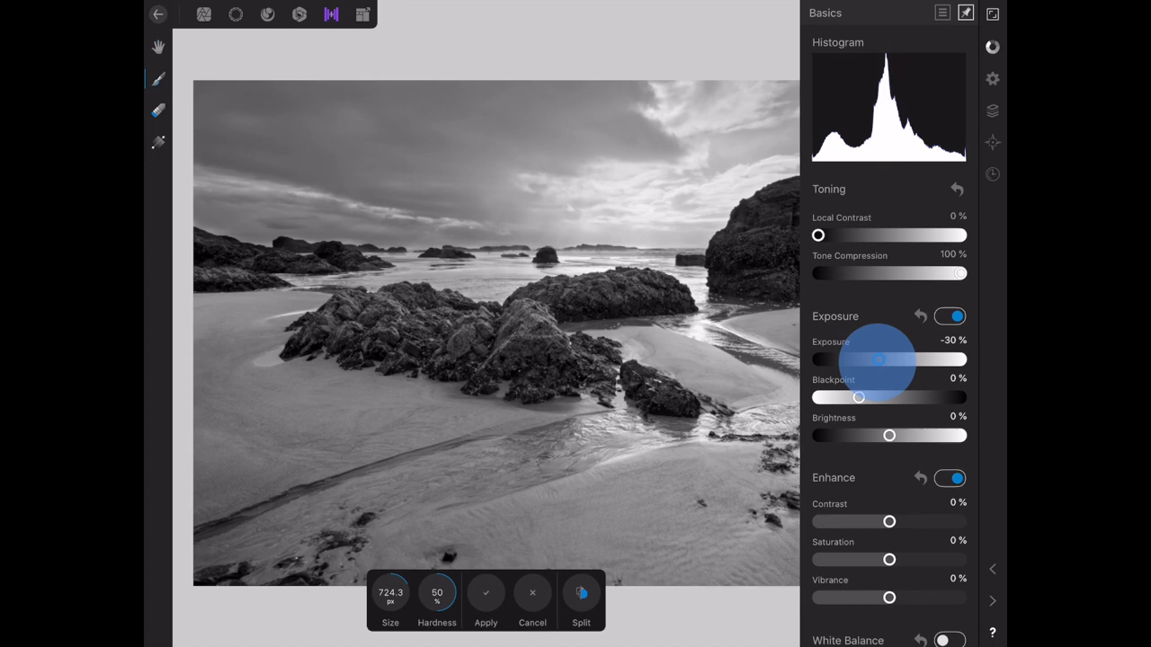
drag(878, 359, 870, 360)
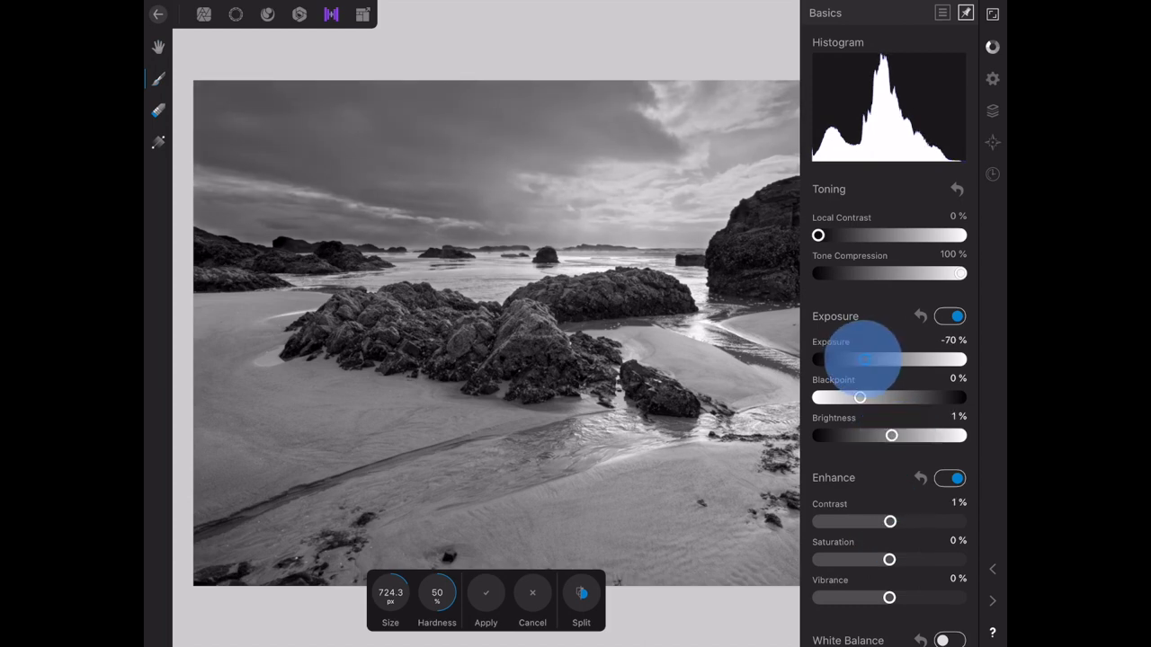
drag(852, 359, 867, 360)
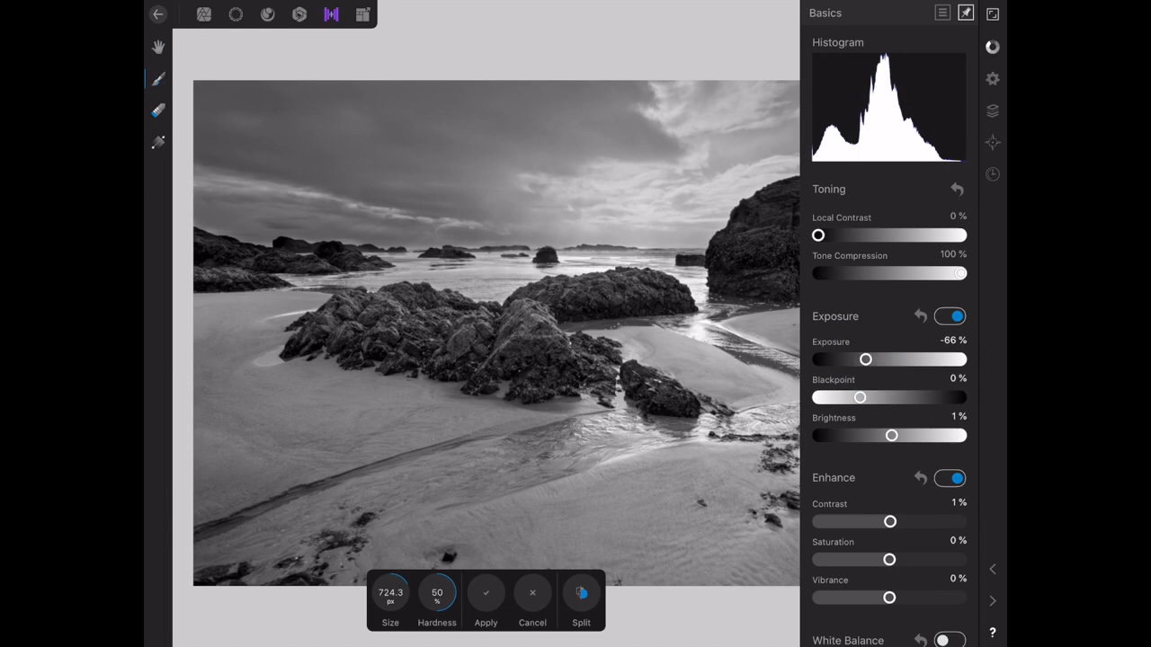
drag(892, 436, 902, 437)
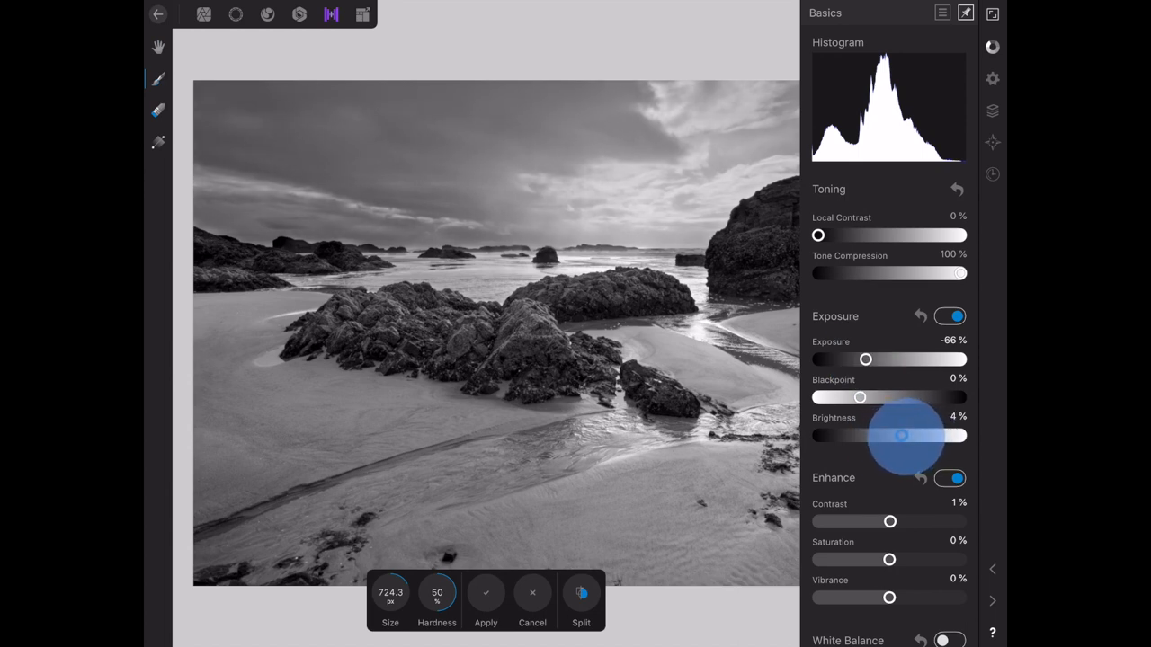
drag(903, 435, 895, 435)
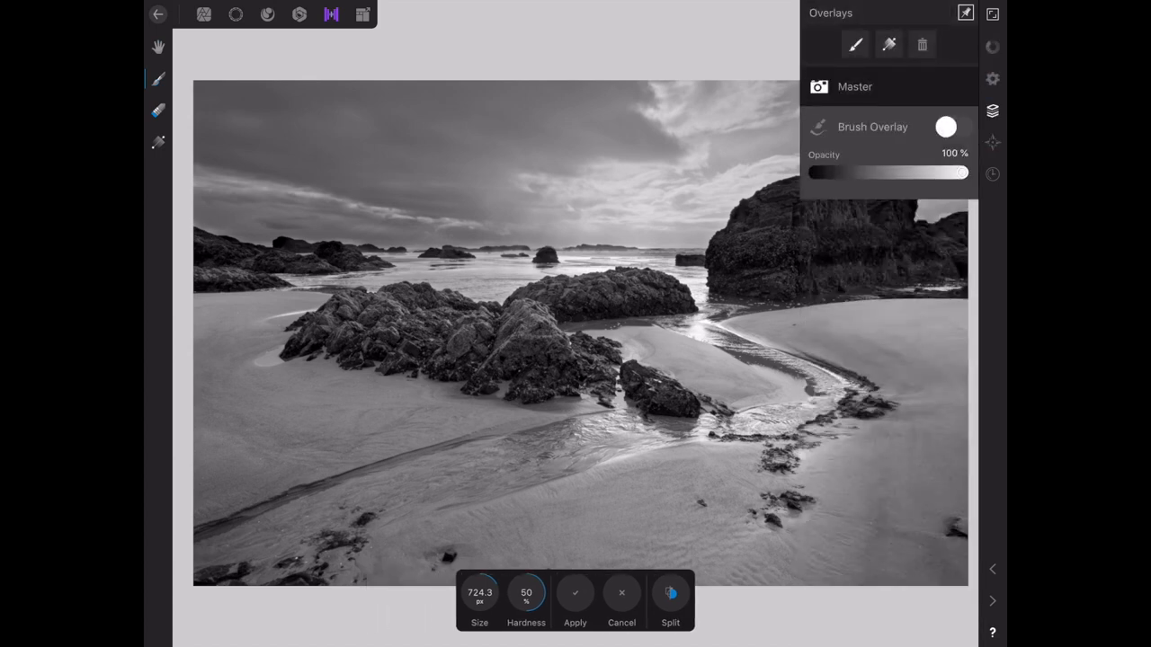
- Ease the sky overlay strength to about 87% and view the full developed black-and-white image
drag(968, 173, 927, 173)
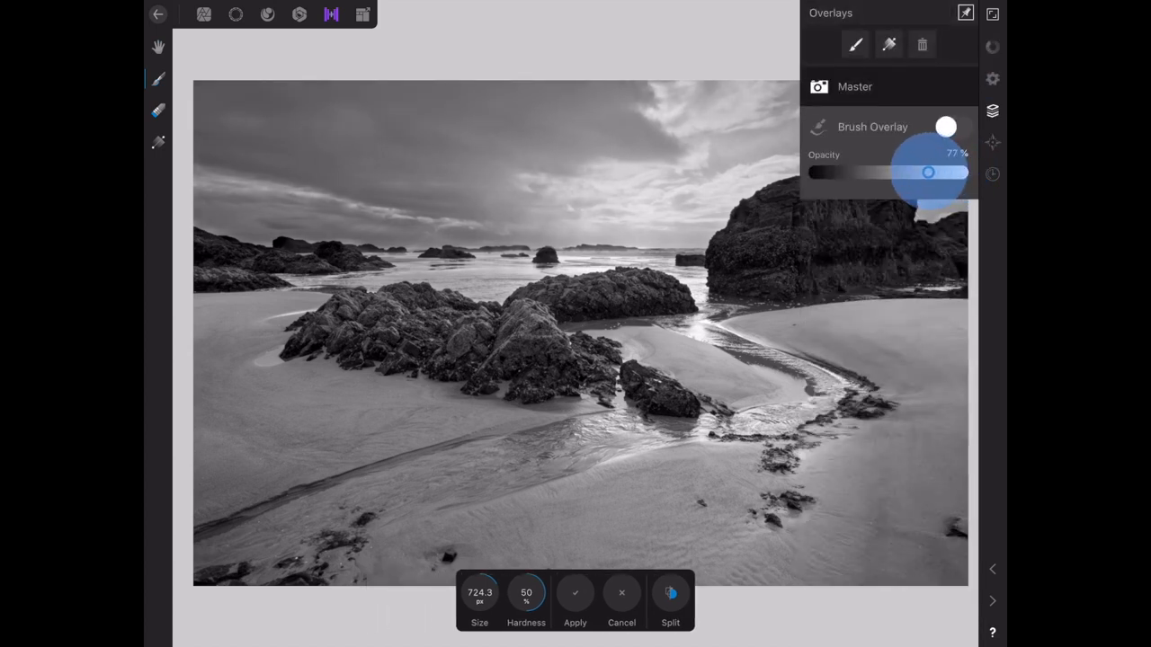
drag(927, 173, 940, 172)
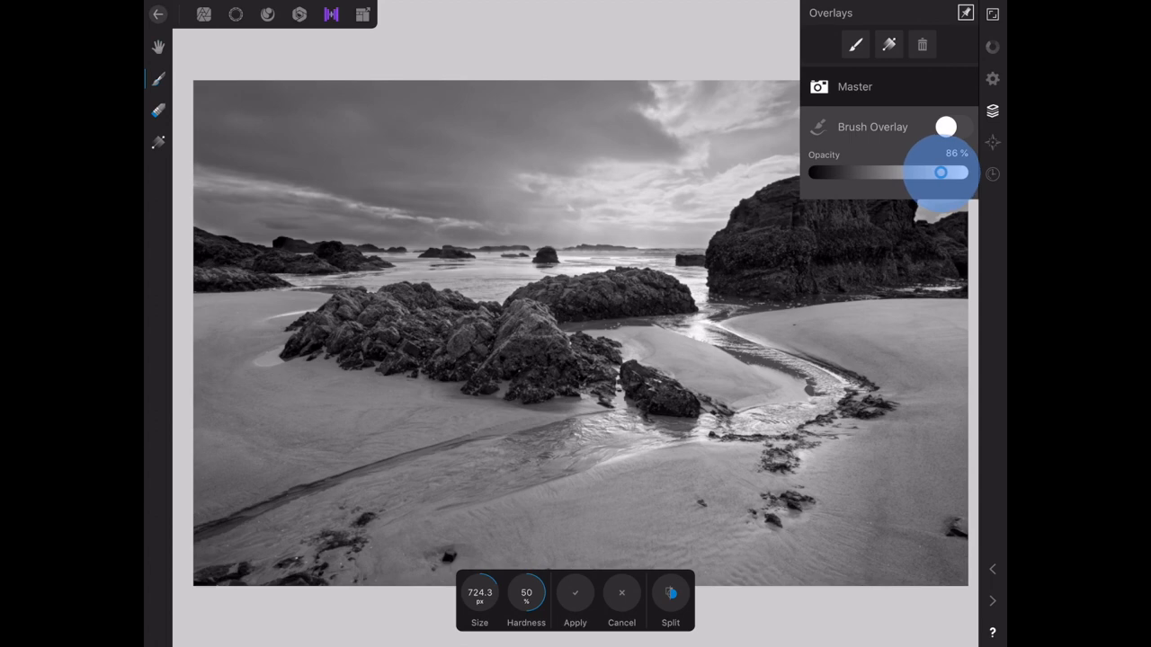
drag(940, 173, 942, 173)
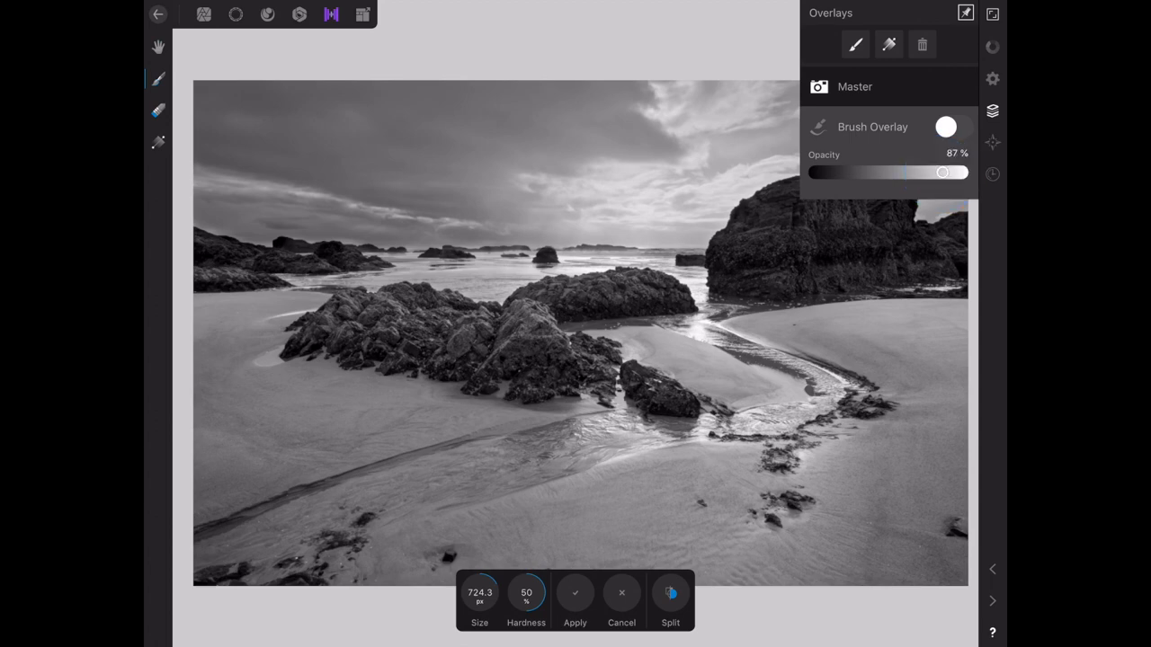
click(964, 15)
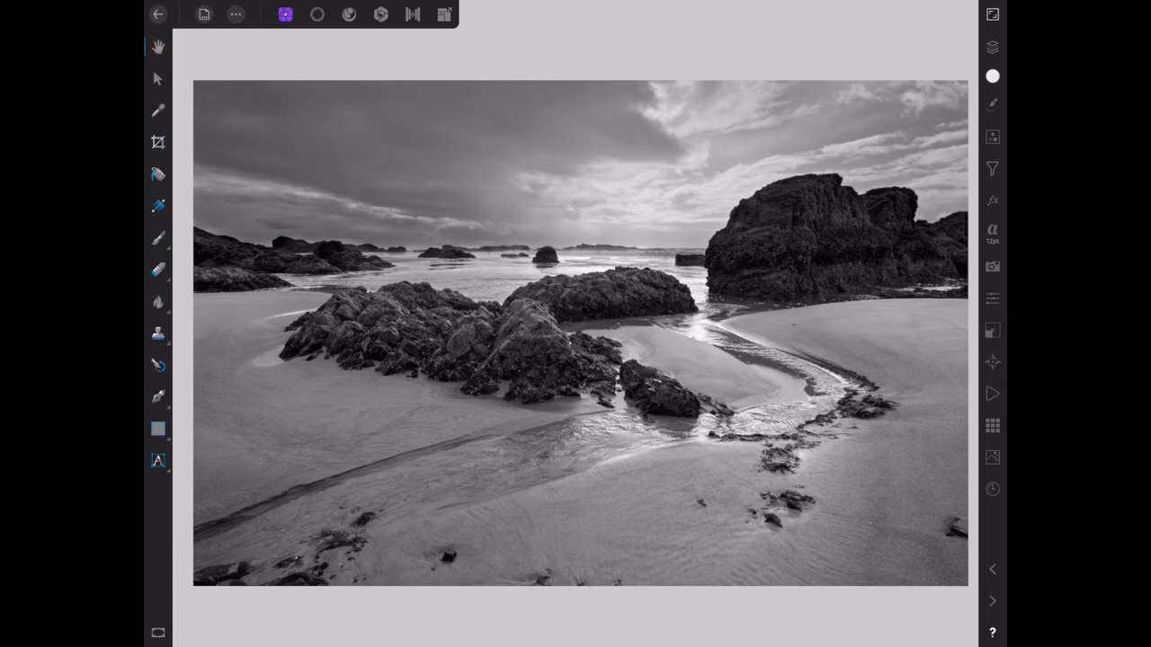
- Add a Brightness / Contrast adjustment with brightness at 6 and contrast at 2
click(989, 136)
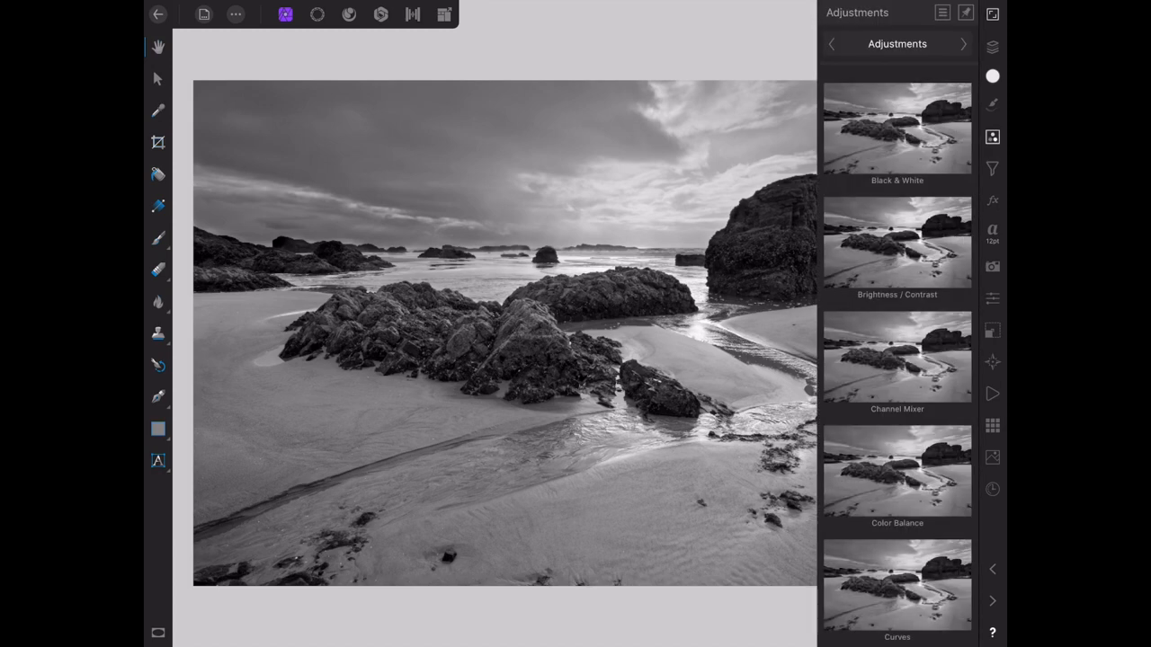
click(895, 245)
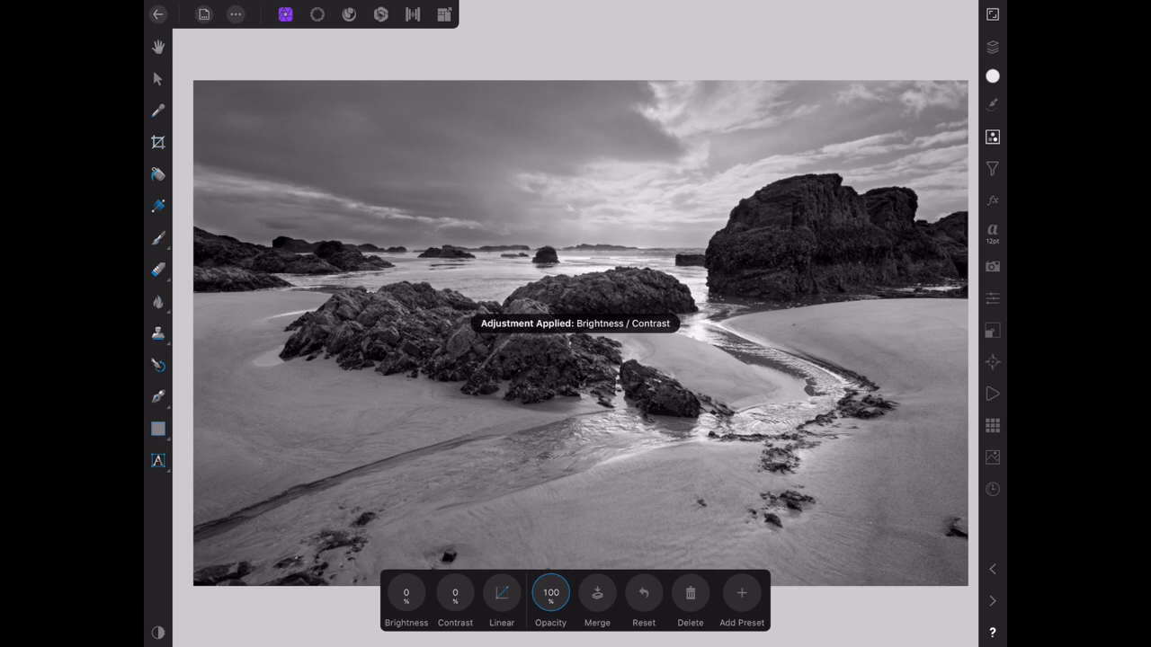
click(407, 601)
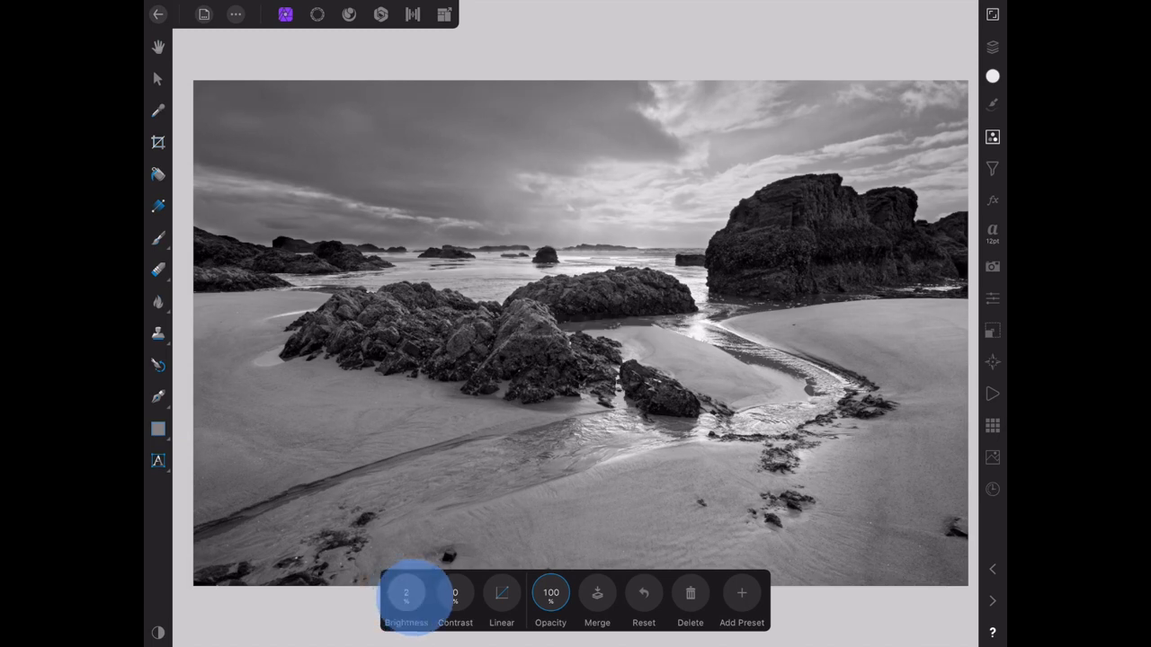
drag(406, 593, 450, 558)
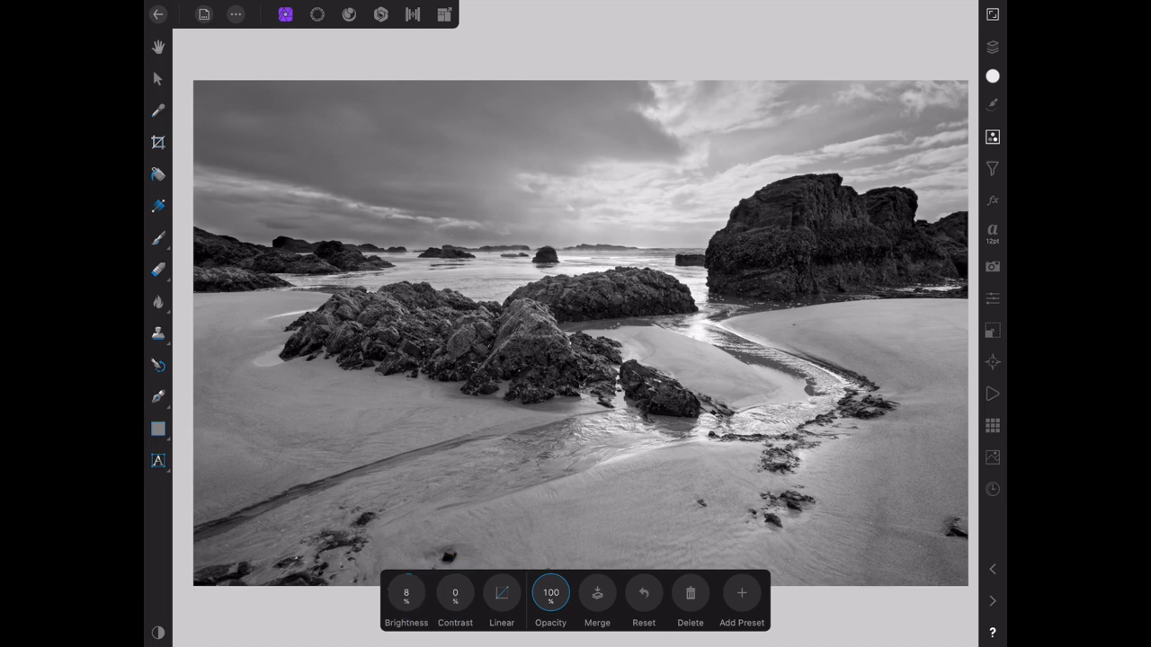
click(455, 596)
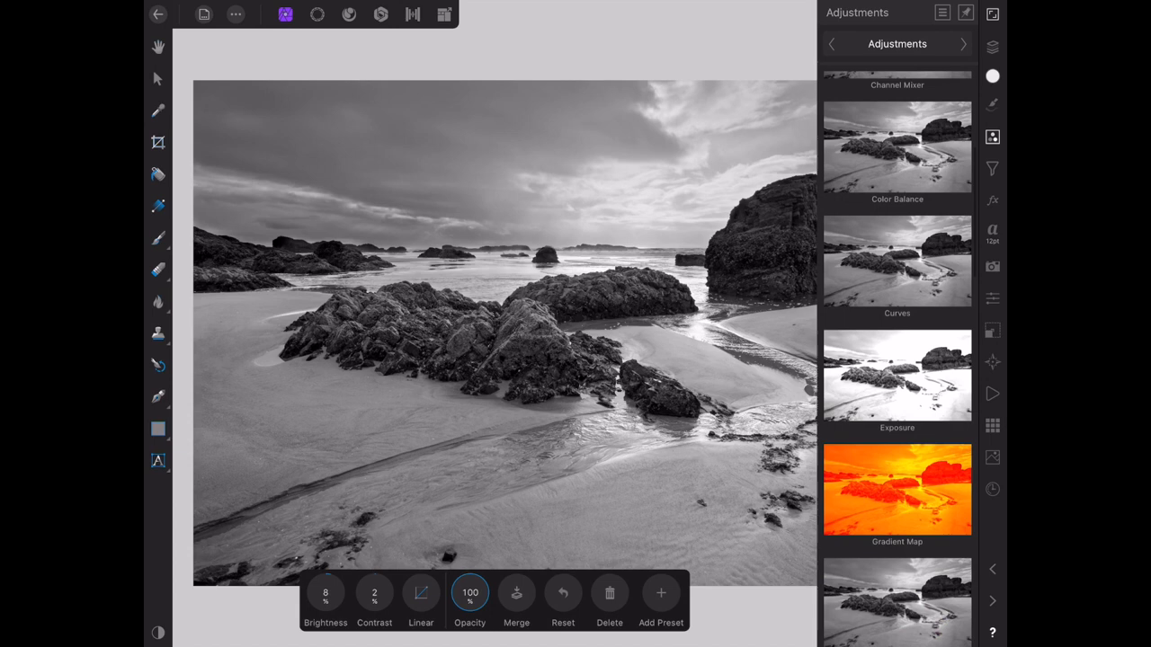
- Add a Levels adjustment with the black level at 8% and white level at 94%
scroll(down, 3)
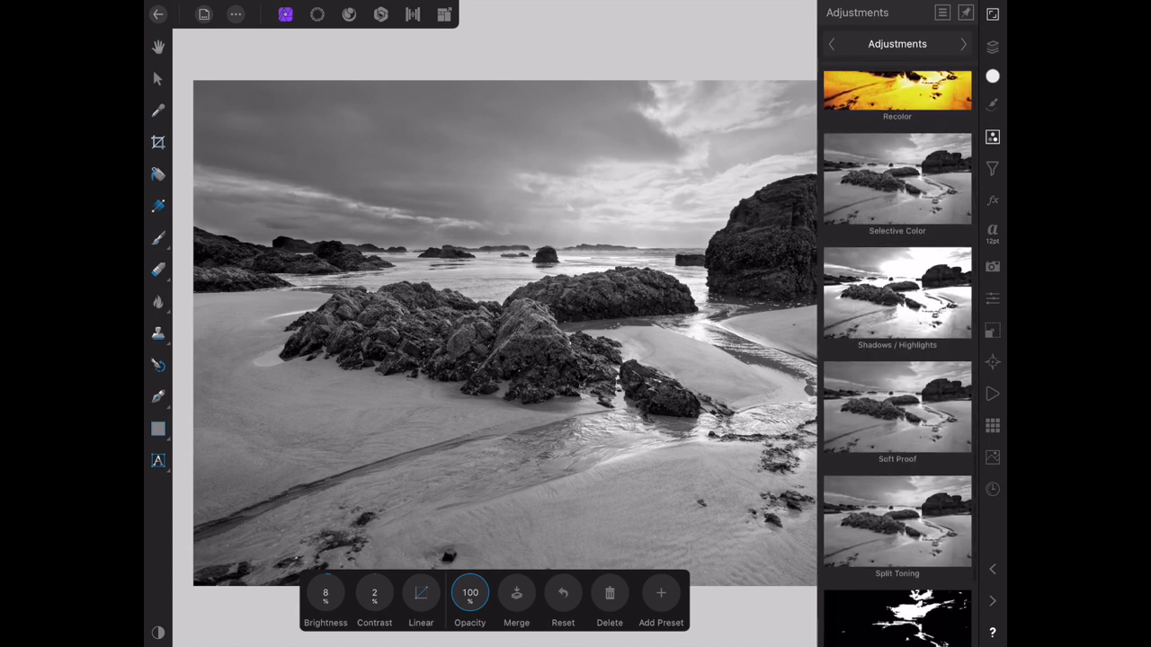
scroll(down, 3)
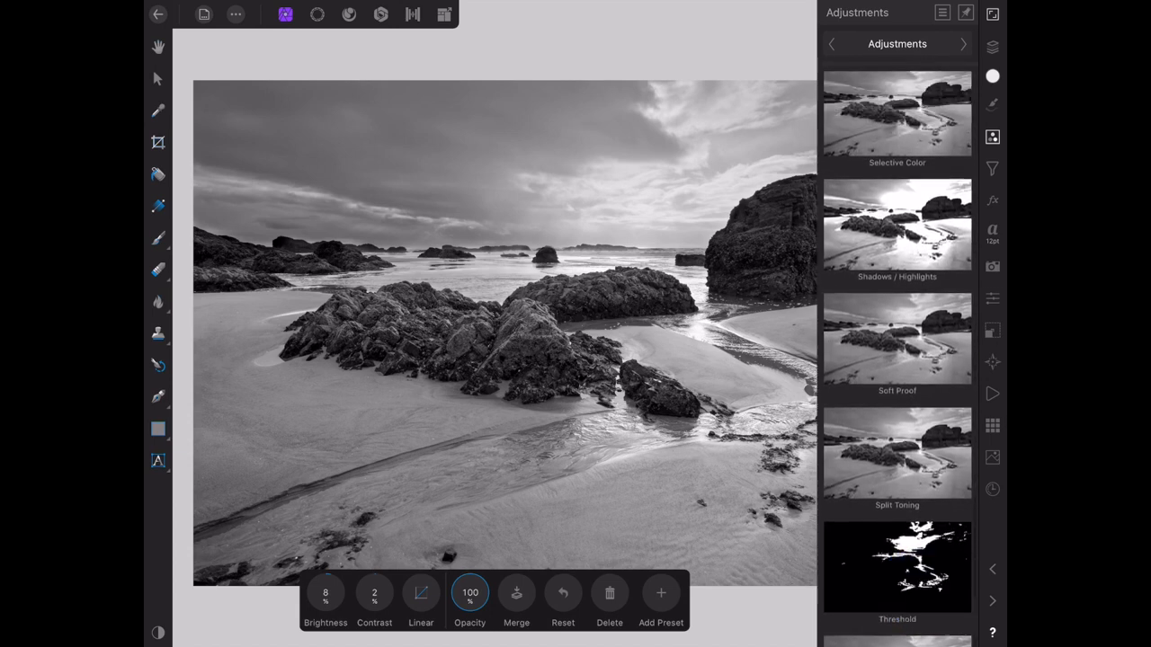
scroll(down, 3)
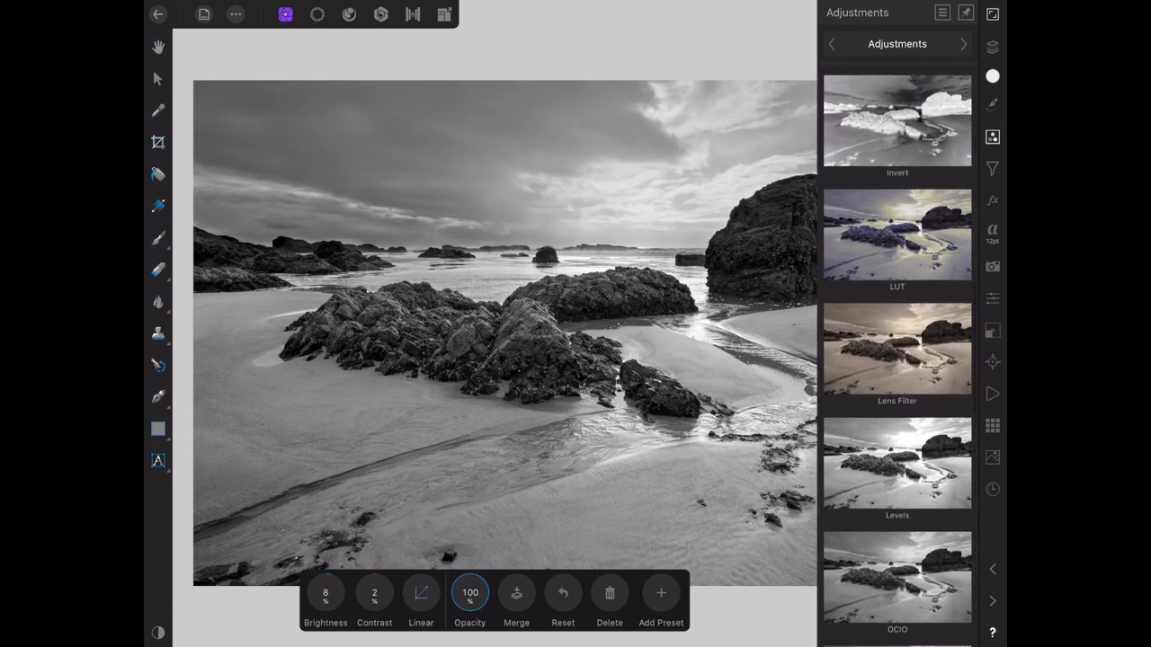
click(895, 461)
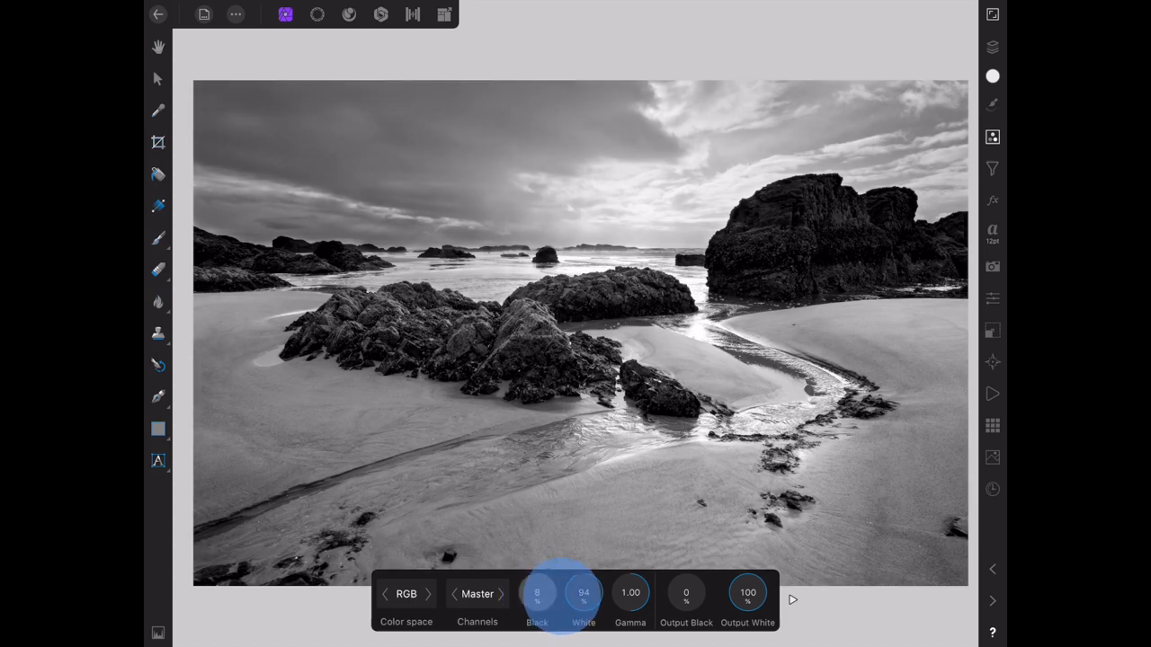
drag(536, 594, 557, 575)
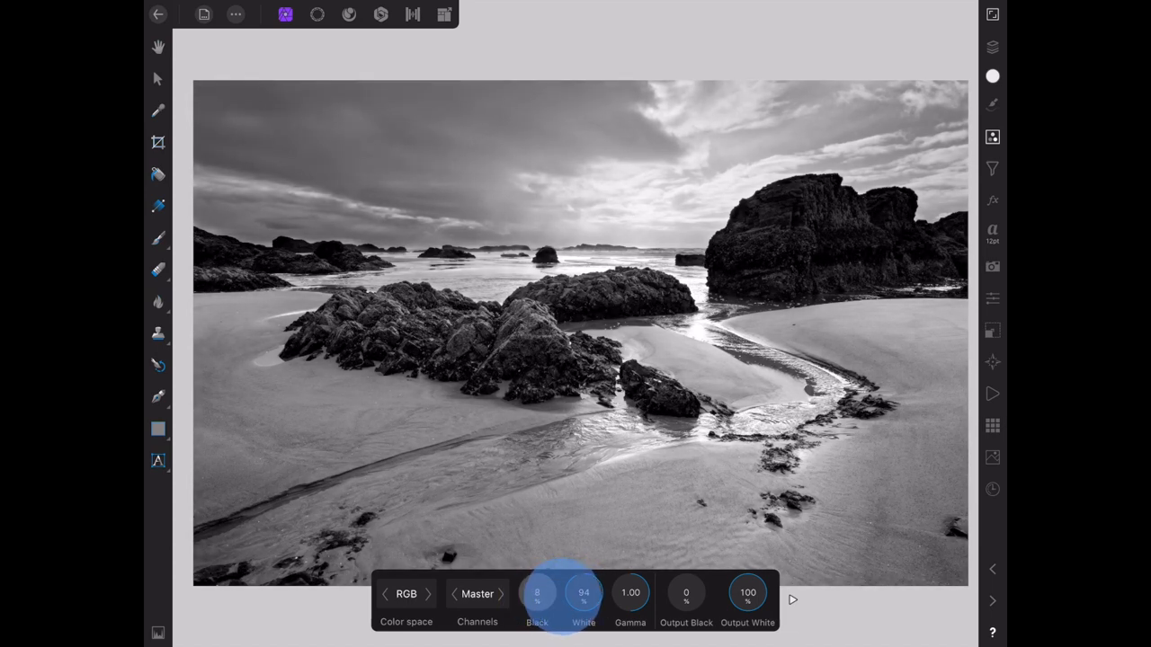
drag(536, 593, 548, 593)
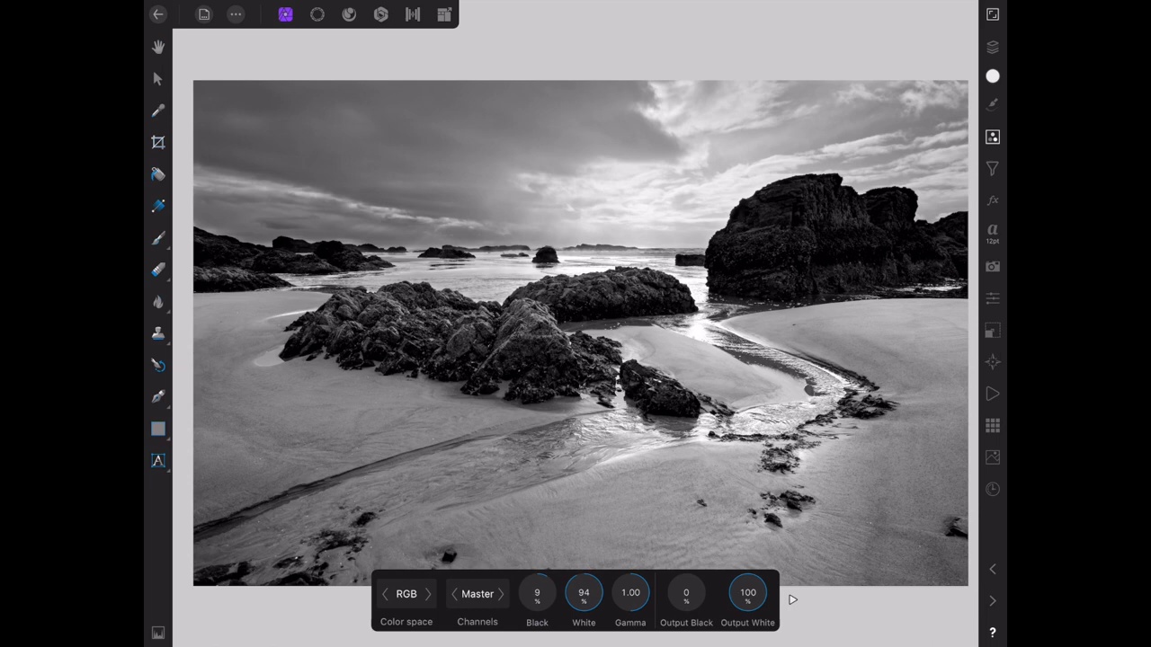
click(995, 47)
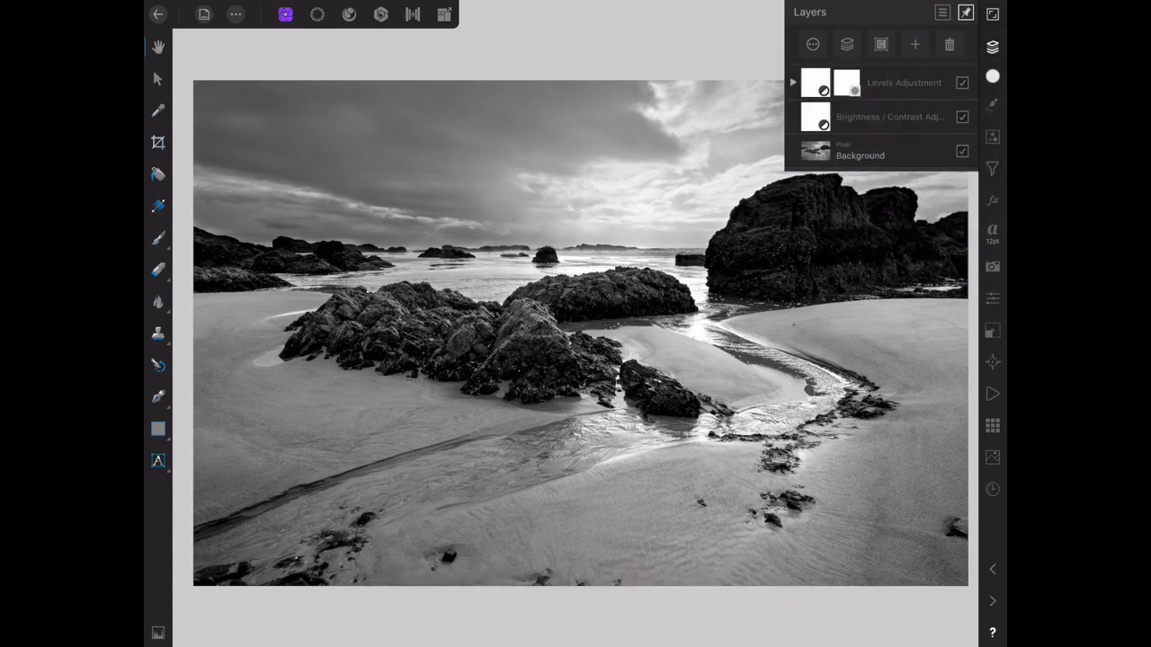
- Paint black on the Levels mask over the lower sand and the large right rock
click(159, 237)
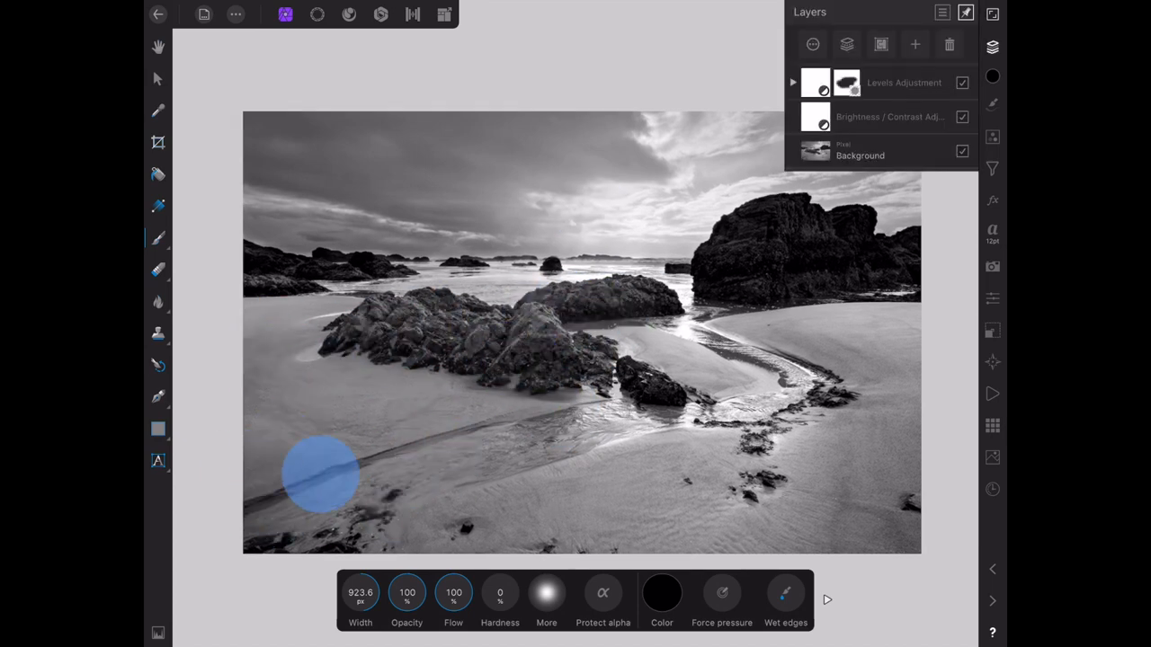
drag(320, 475, 680, 378)
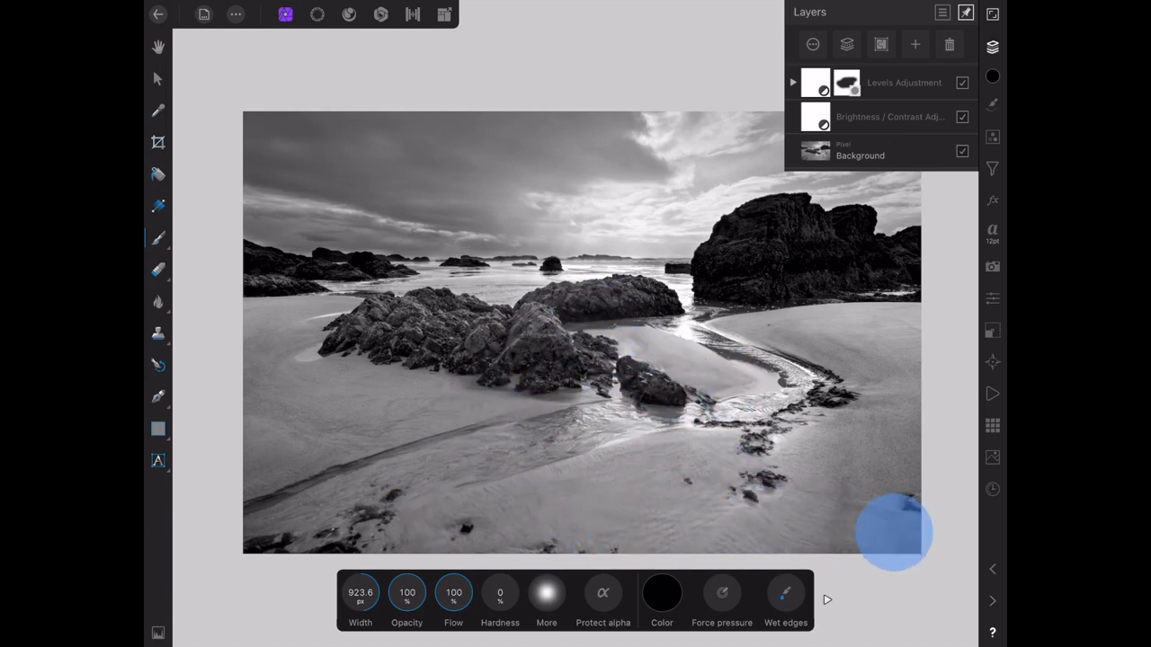
drag(895, 530, 765, 238)
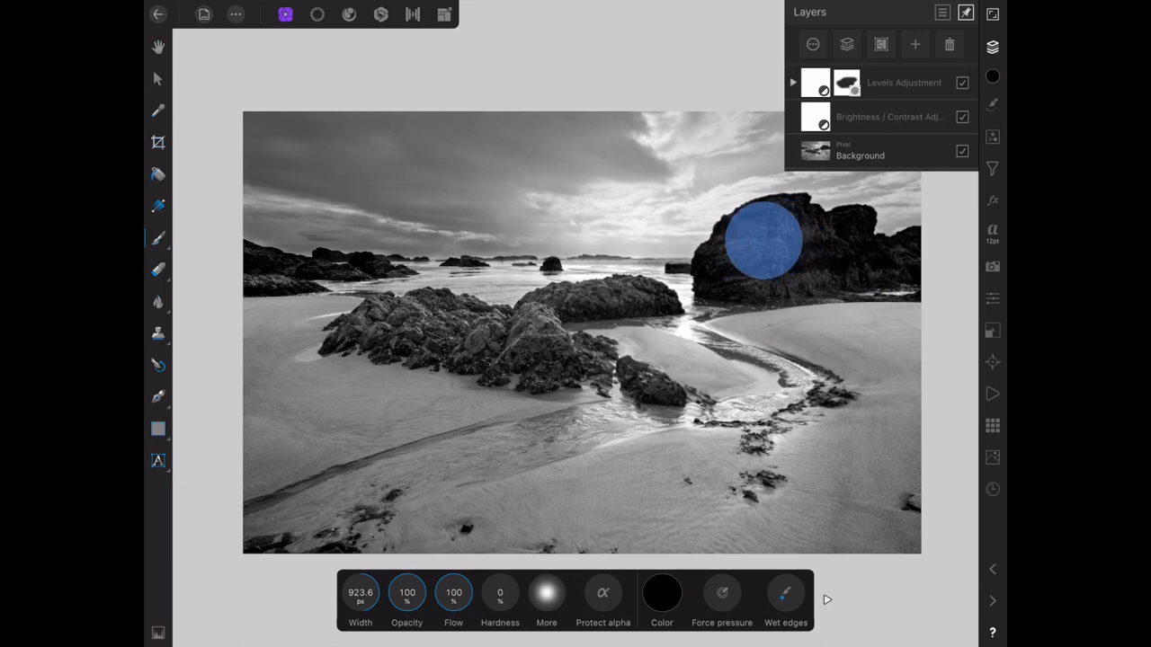
drag(764, 237, 917, 332)
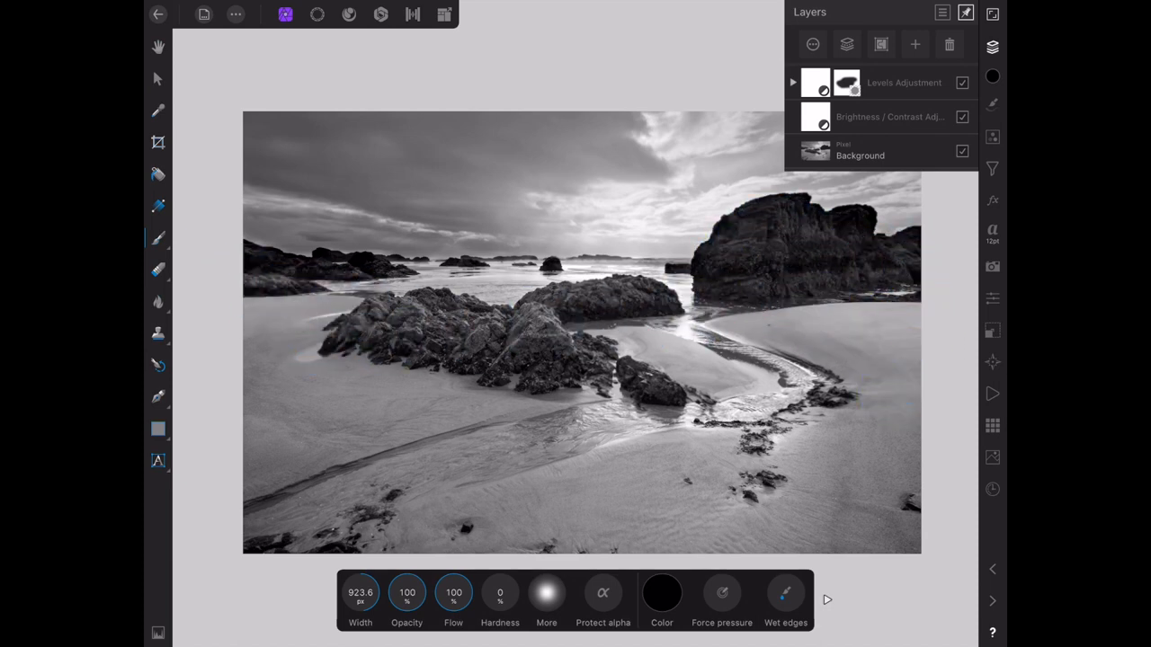
- Enlarge the brush, mask out the left rocks, and toggle the Levels layer to compare
click(315, 310)
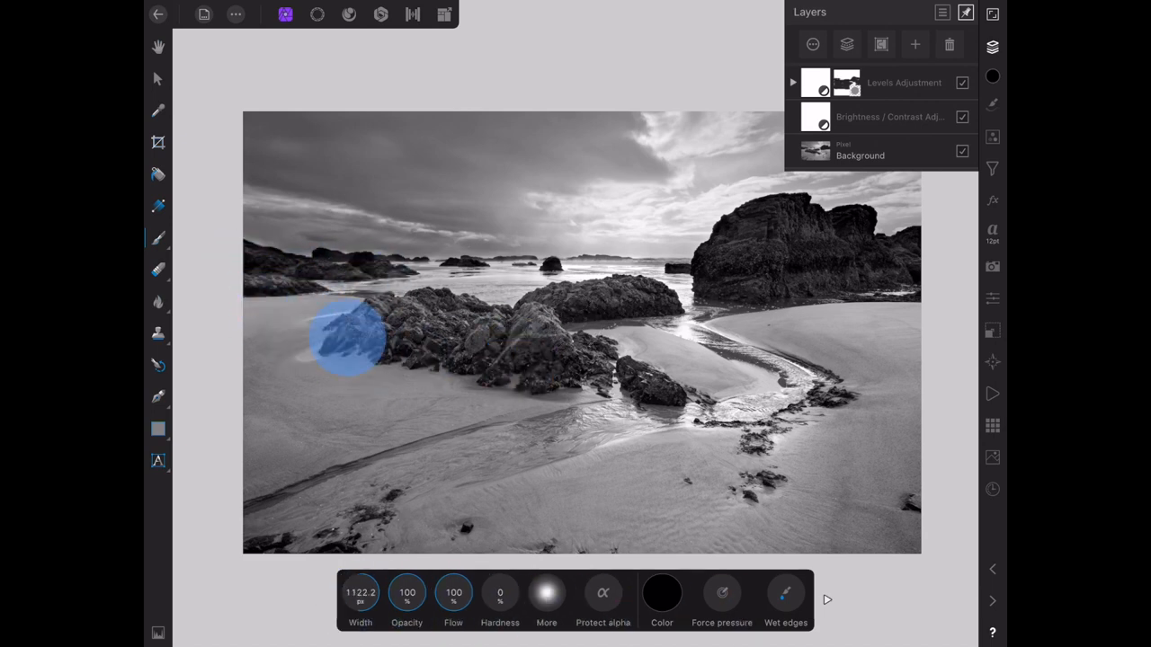
drag(350, 338, 615, 315)
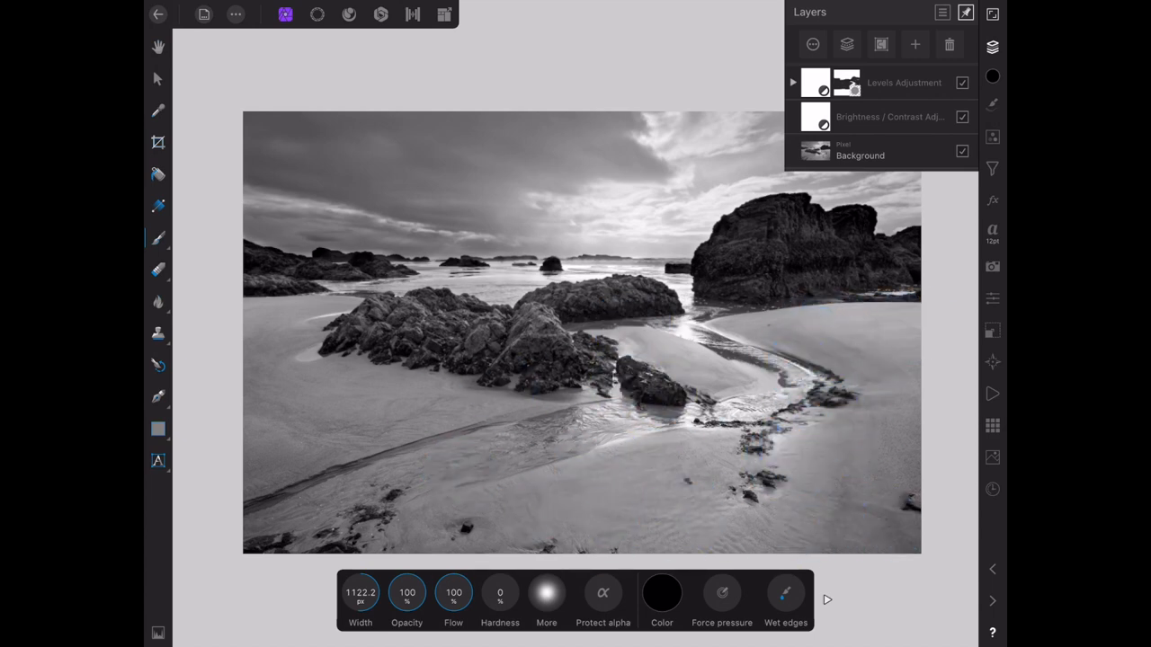
click(834, 261)
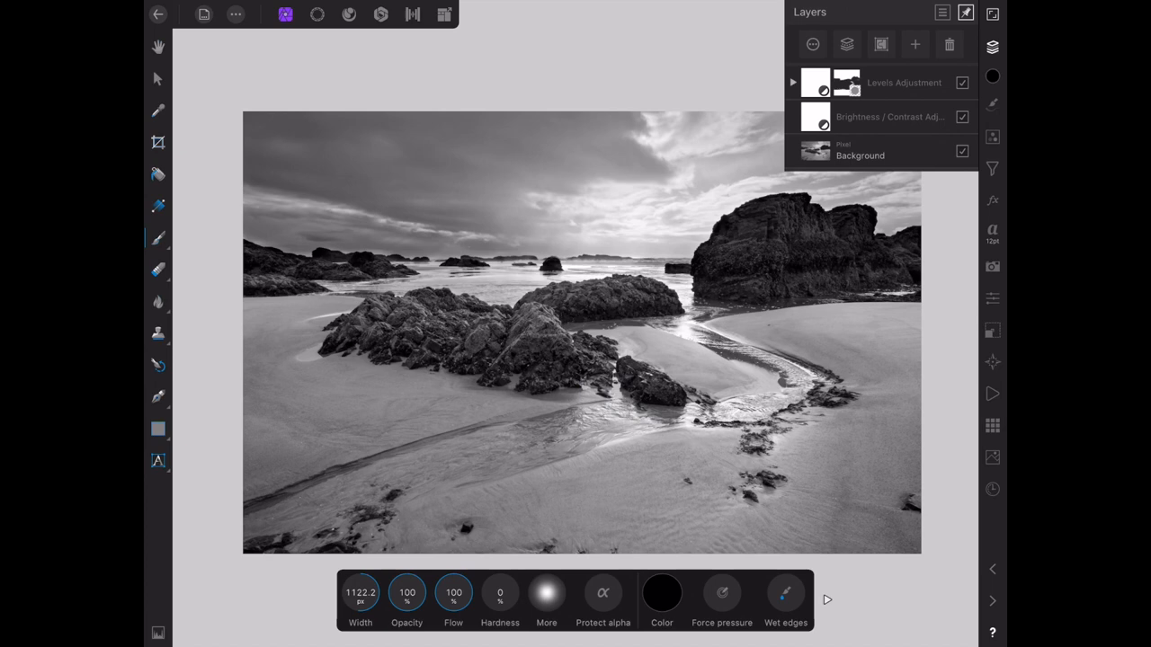
click(957, 83)
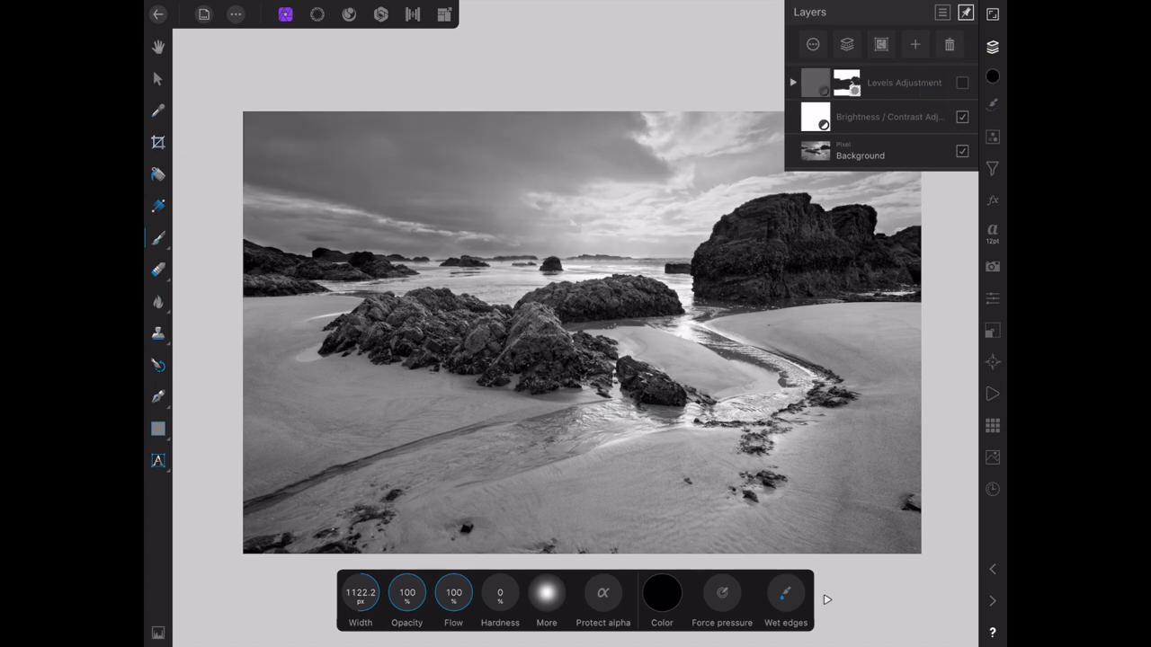
click(956, 83)
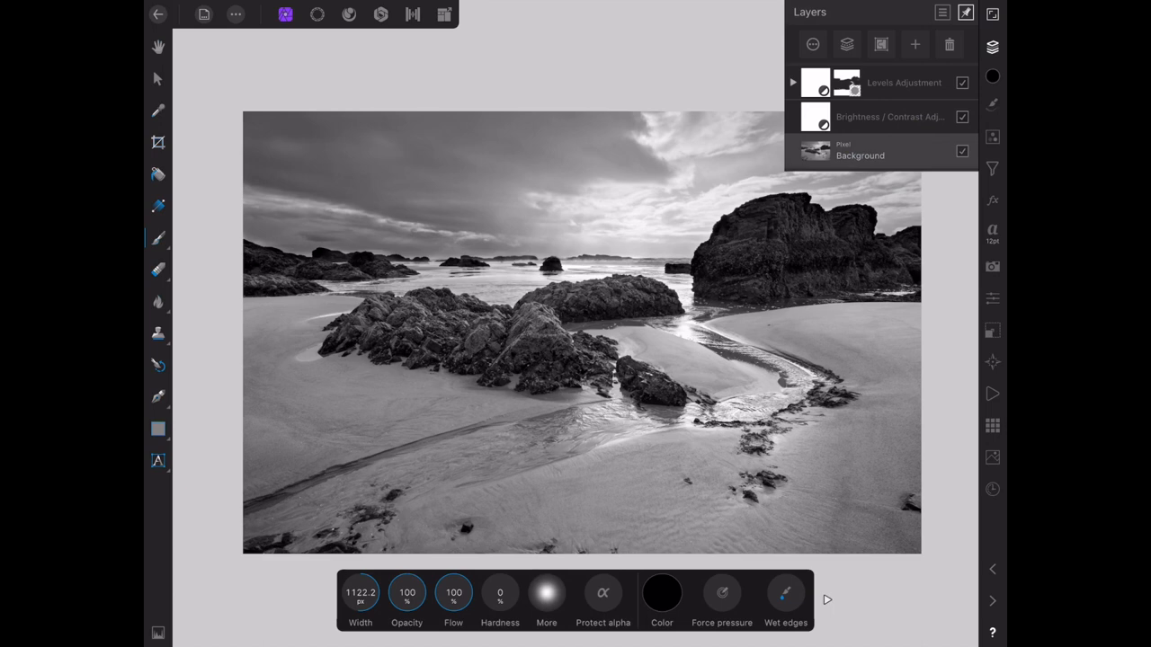
- Switch to the Develop persona and enable the clipped shadows warning over the dark rocks
click(348, 14)
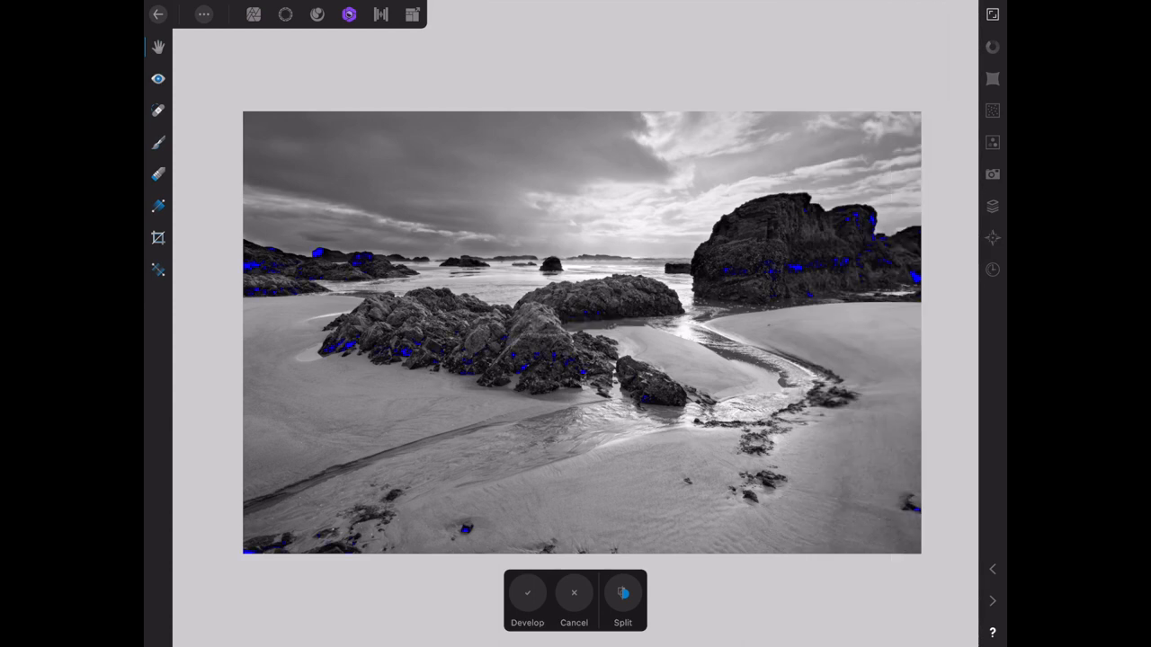
click(991, 15)
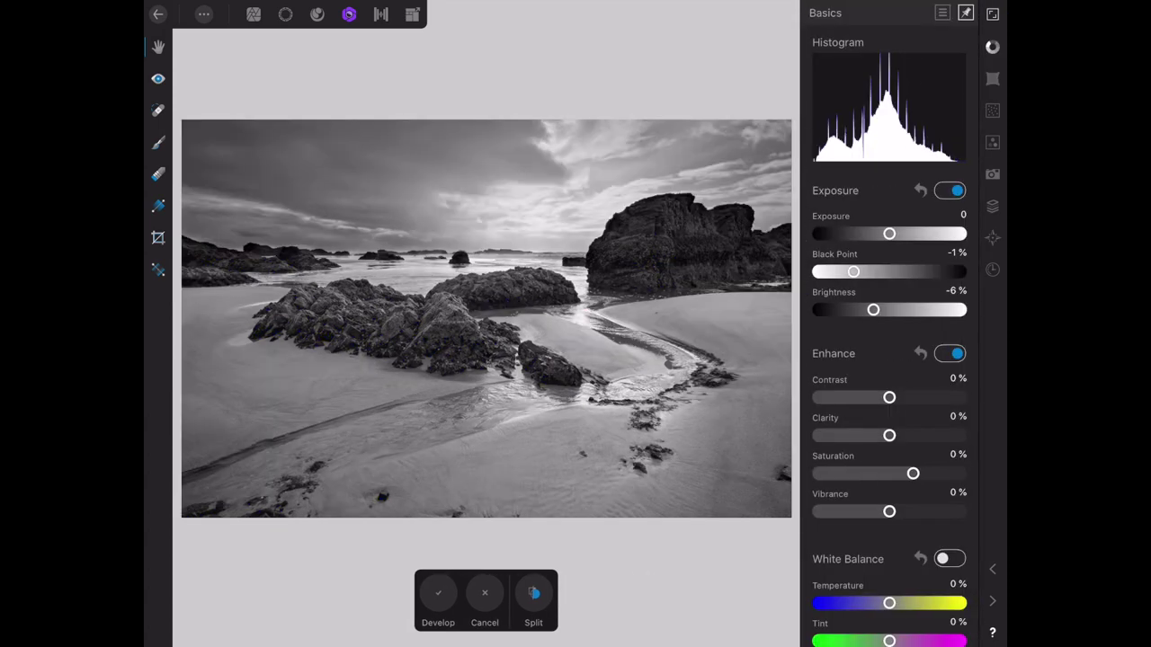
click(205, 16)
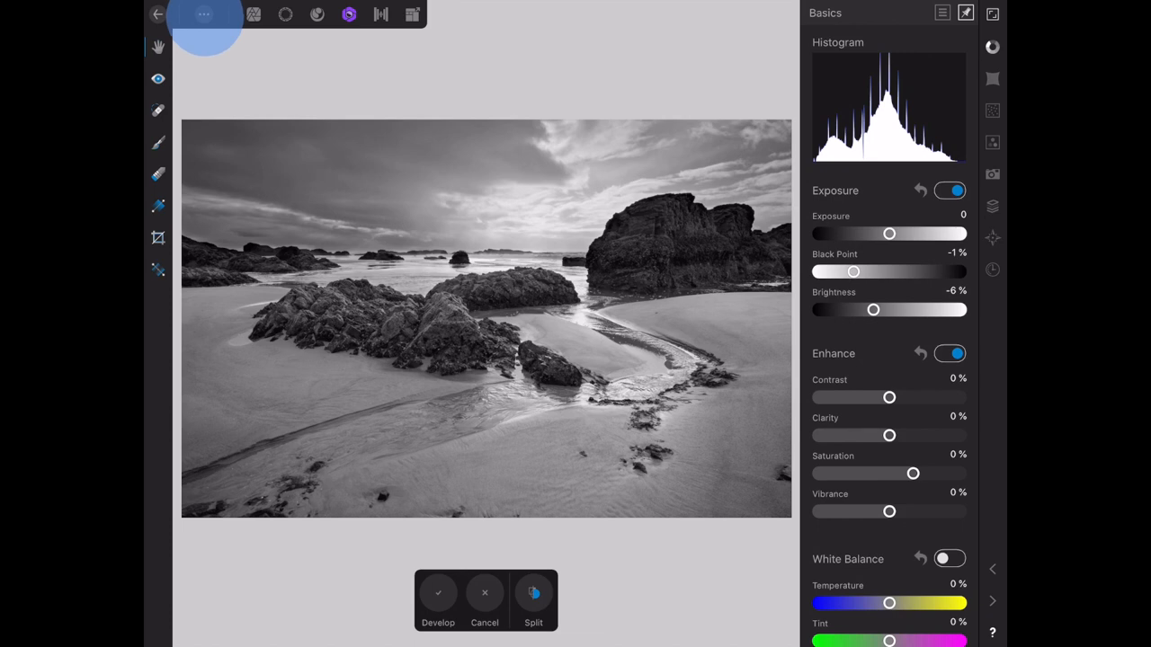
click(205, 15)
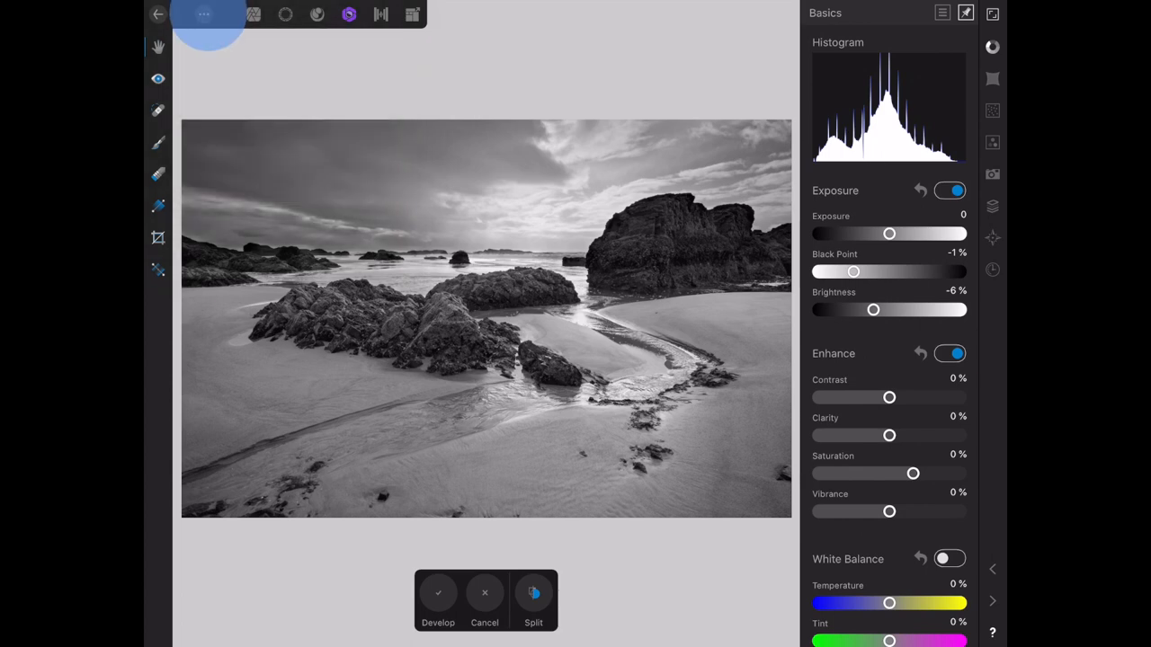
click(205, 14)
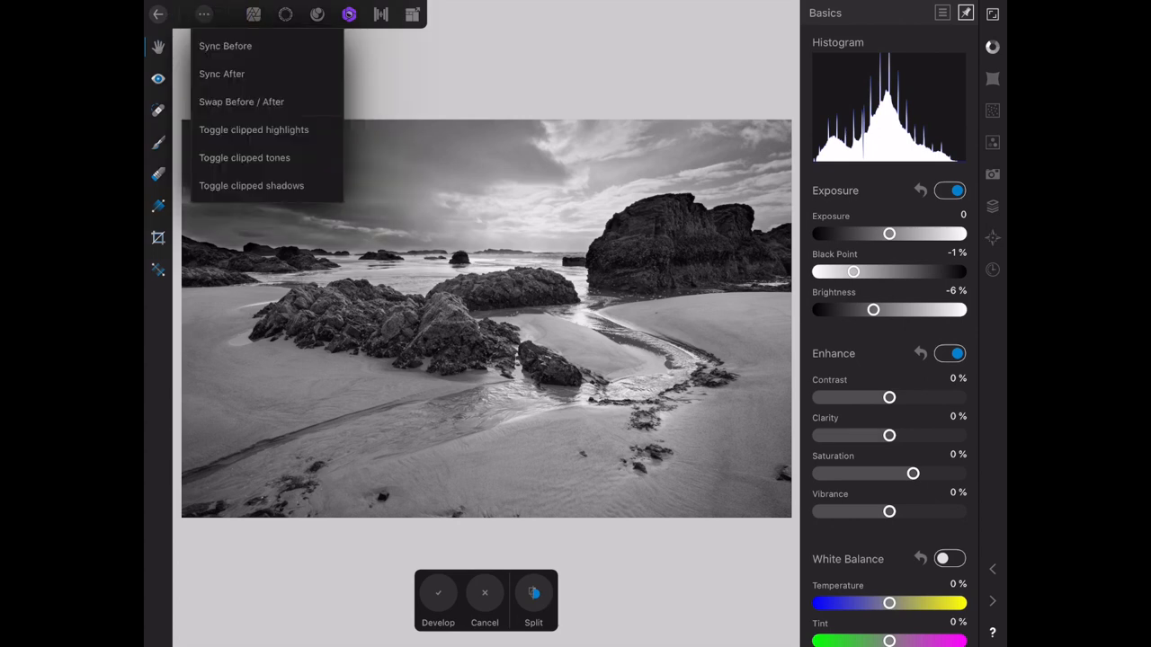
click(252, 186)
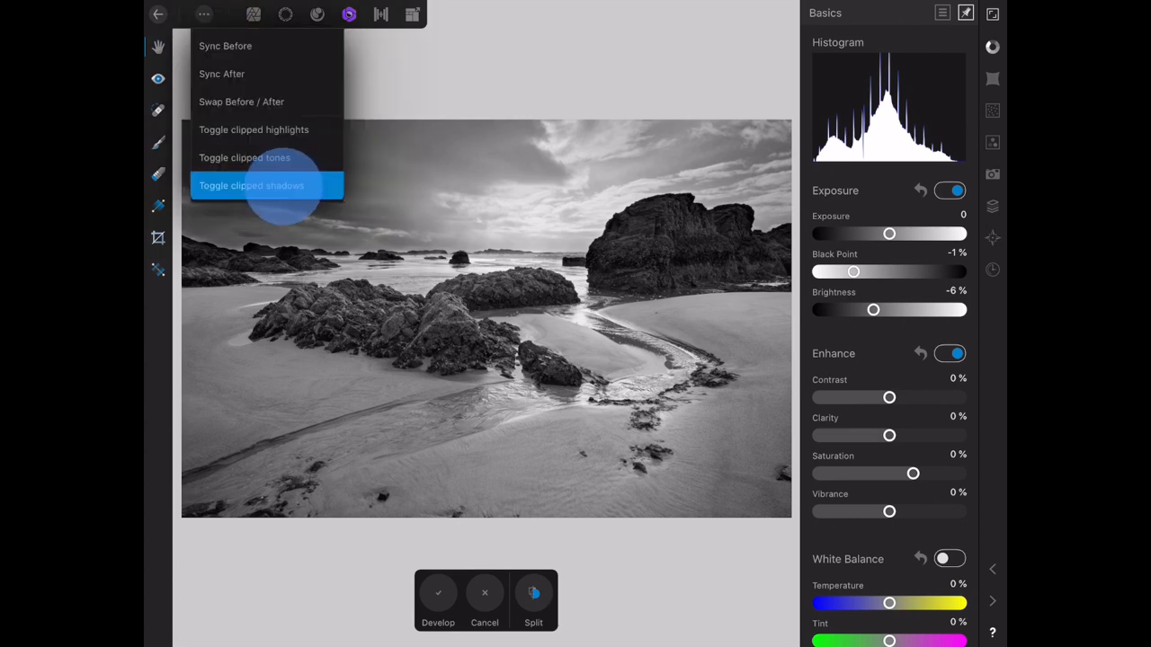
click(251, 186)
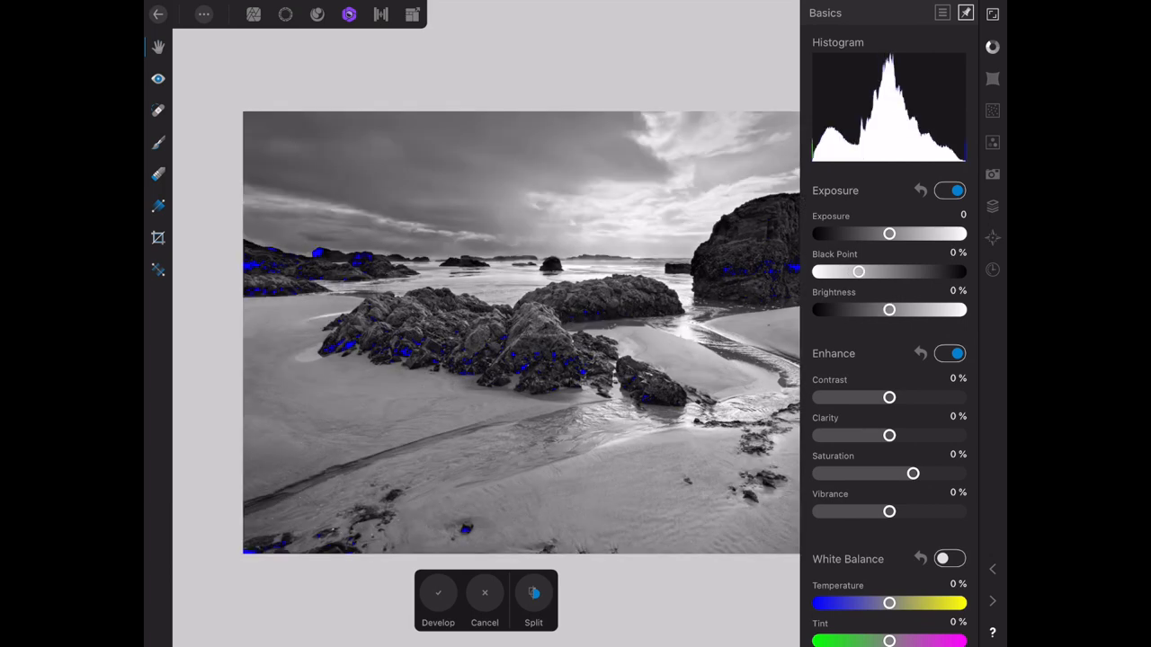
- Set Black Point to -2% and settle Exposure at 0.11 after testing clipping
drag(857, 272, 852, 272)
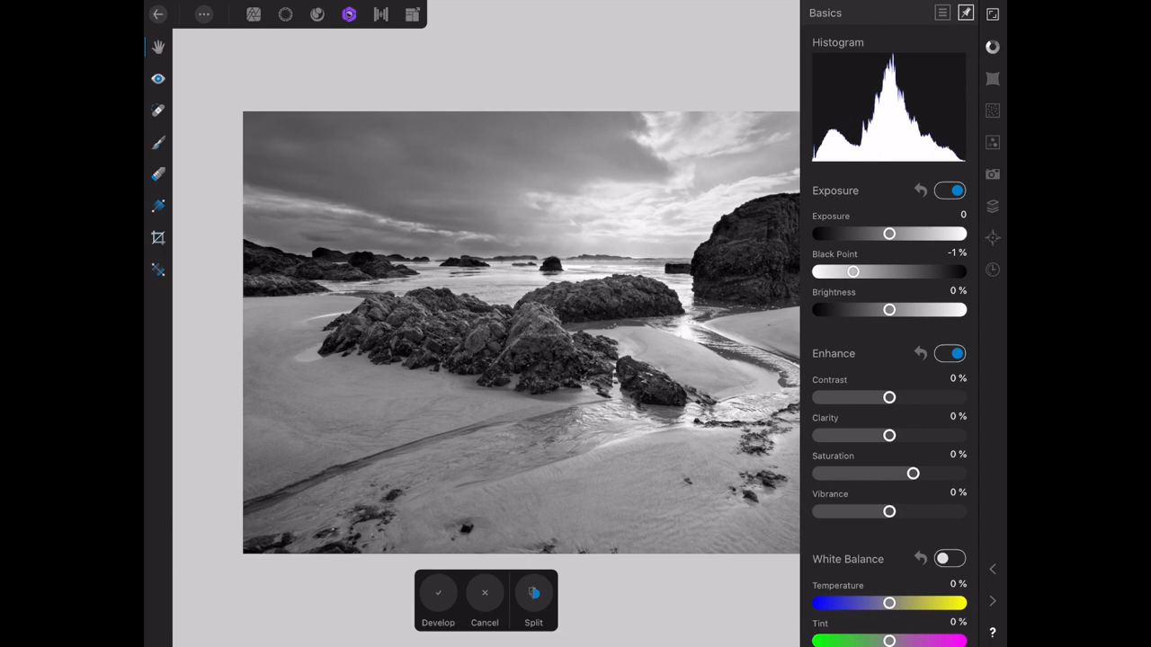
drag(888, 234, 892, 234)
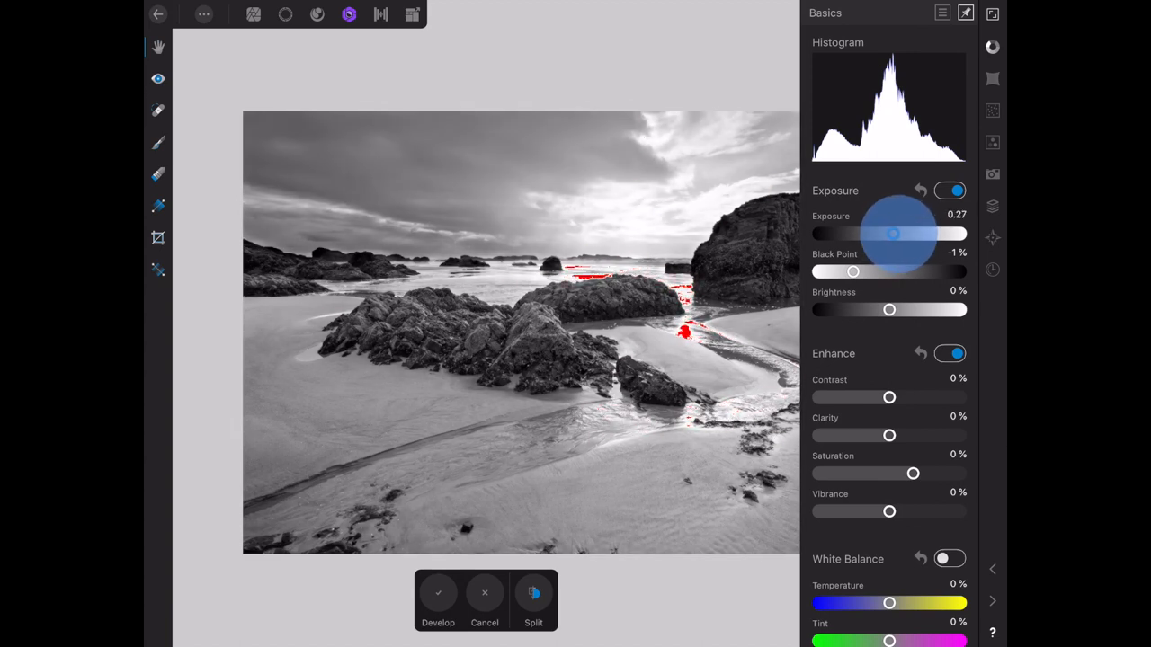
drag(891, 233, 888, 234)
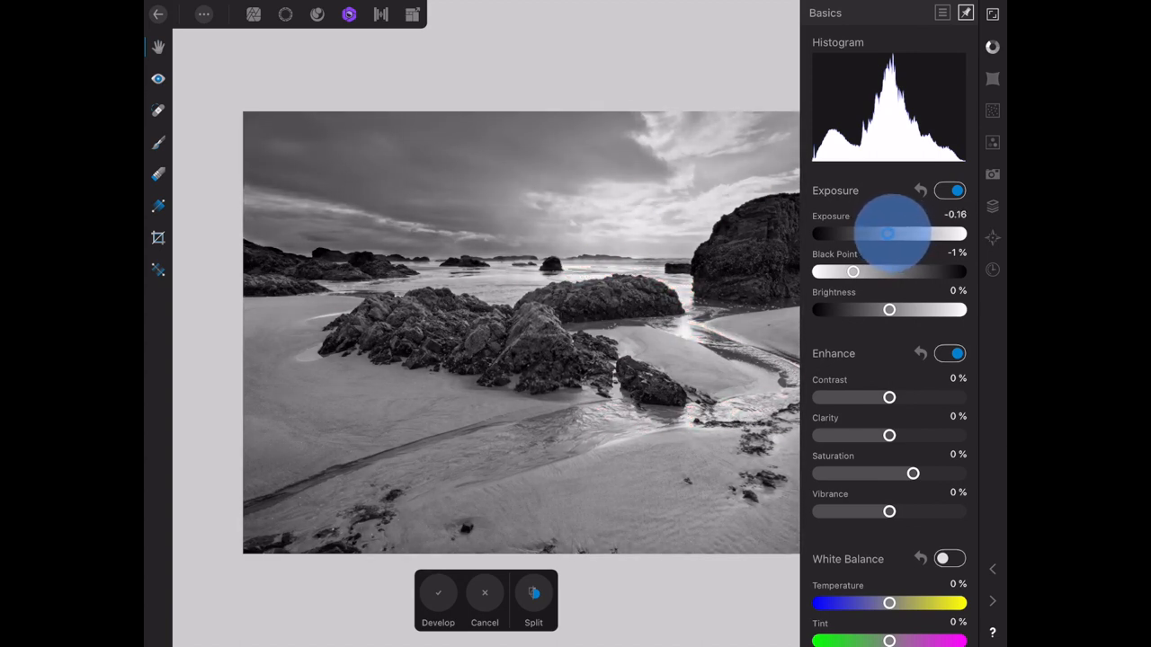
drag(888, 233, 890, 234)
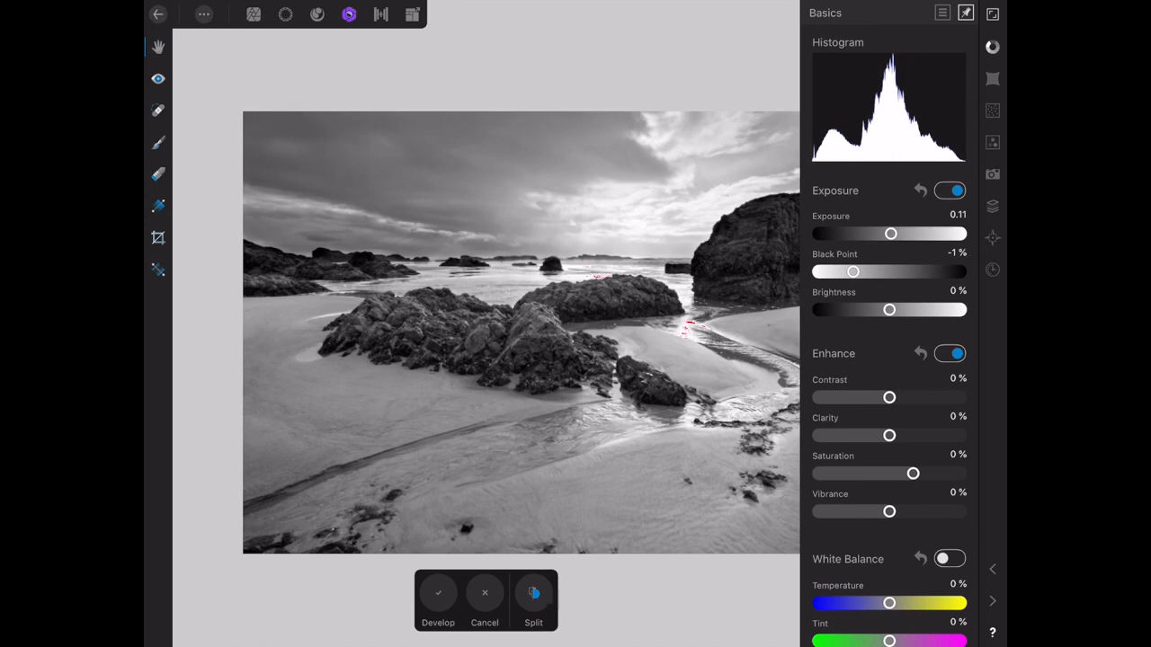
- Lower Brightness to -4% and commit the Develop adjustments to the photo
drag(888, 310, 884, 309)
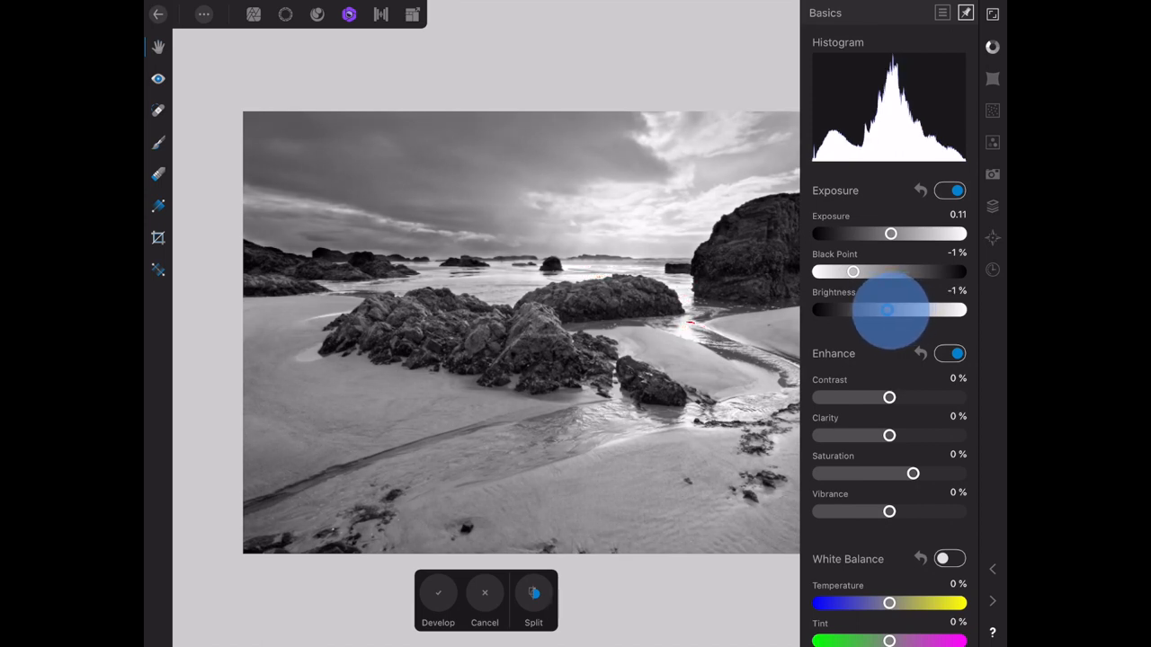
drag(888, 309, 883, 309)
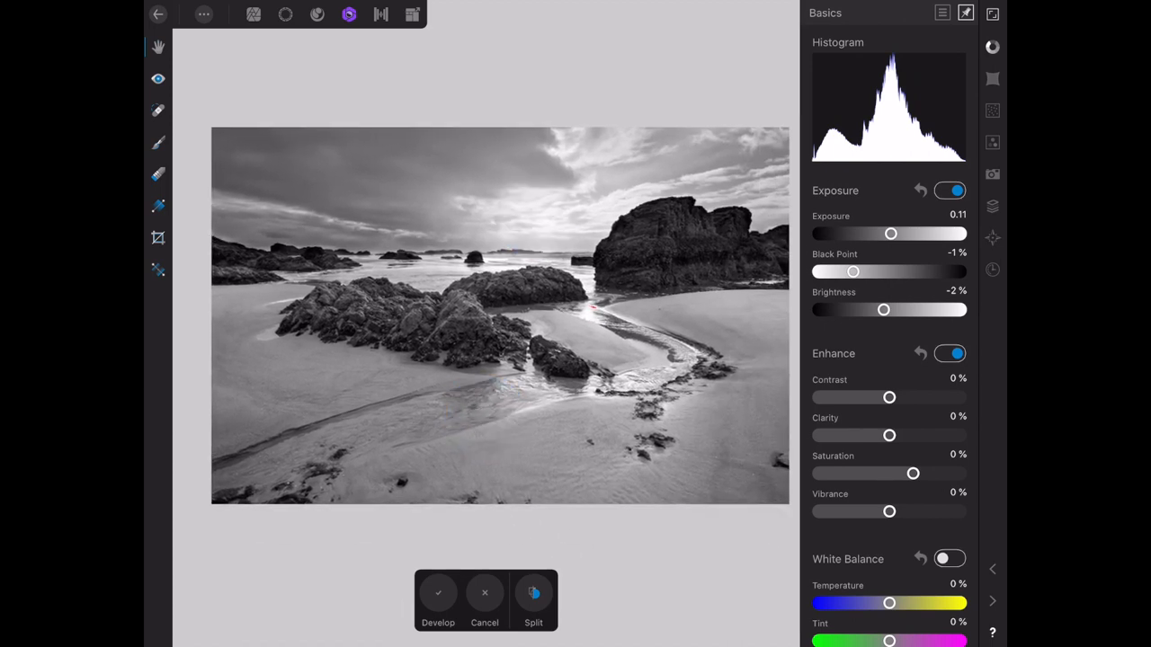
drag(883, 310, 890, 309)
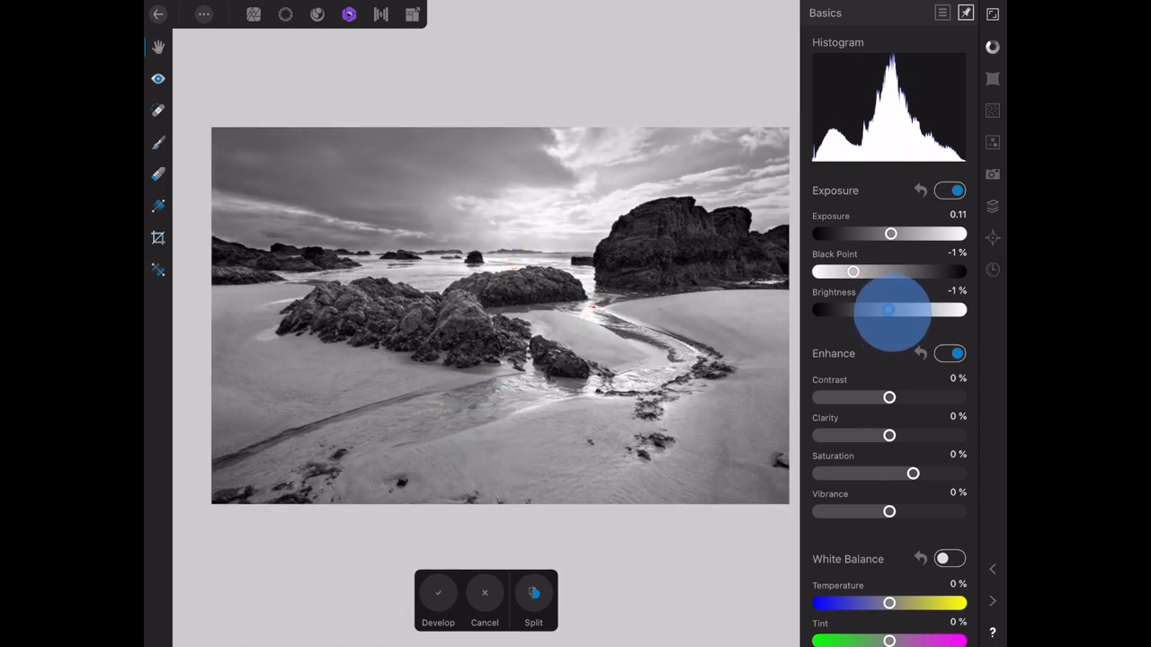
drag(890, 310, 884, 310)
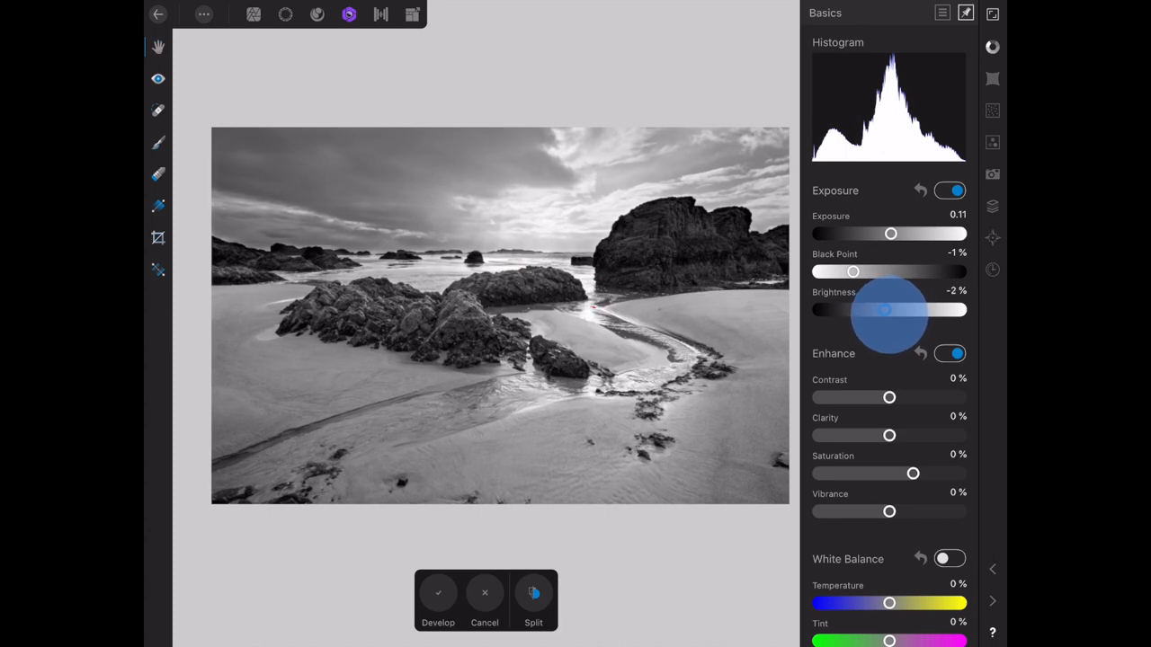
drag(885, 309, 879, 310)
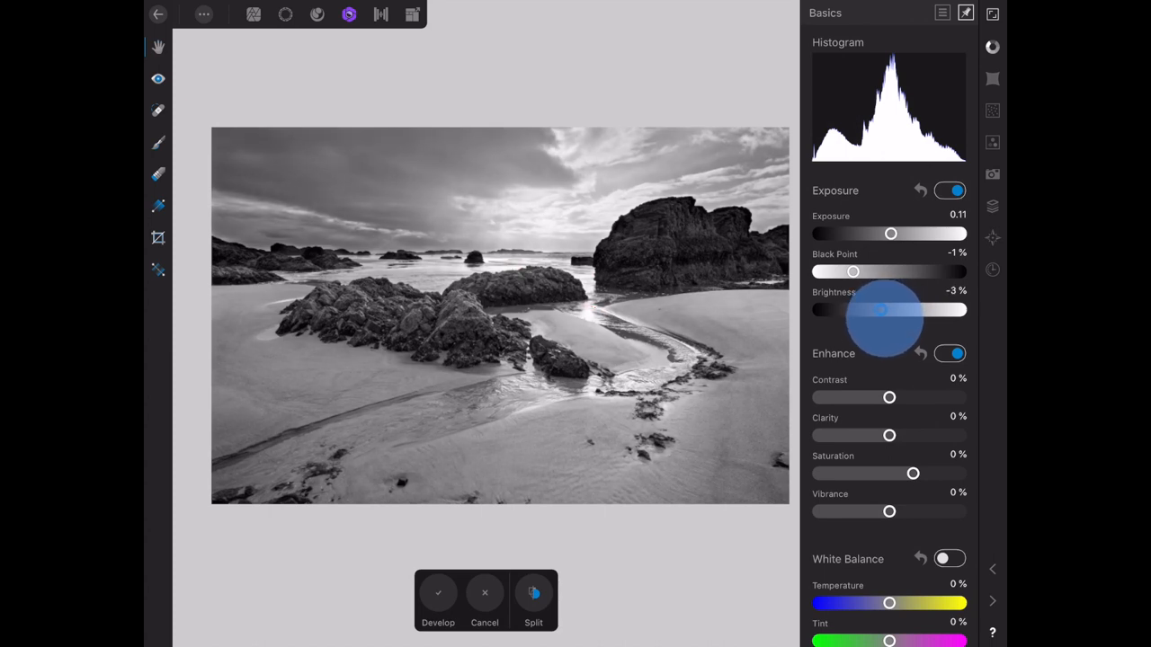
drag(881, 309, 877, 309)
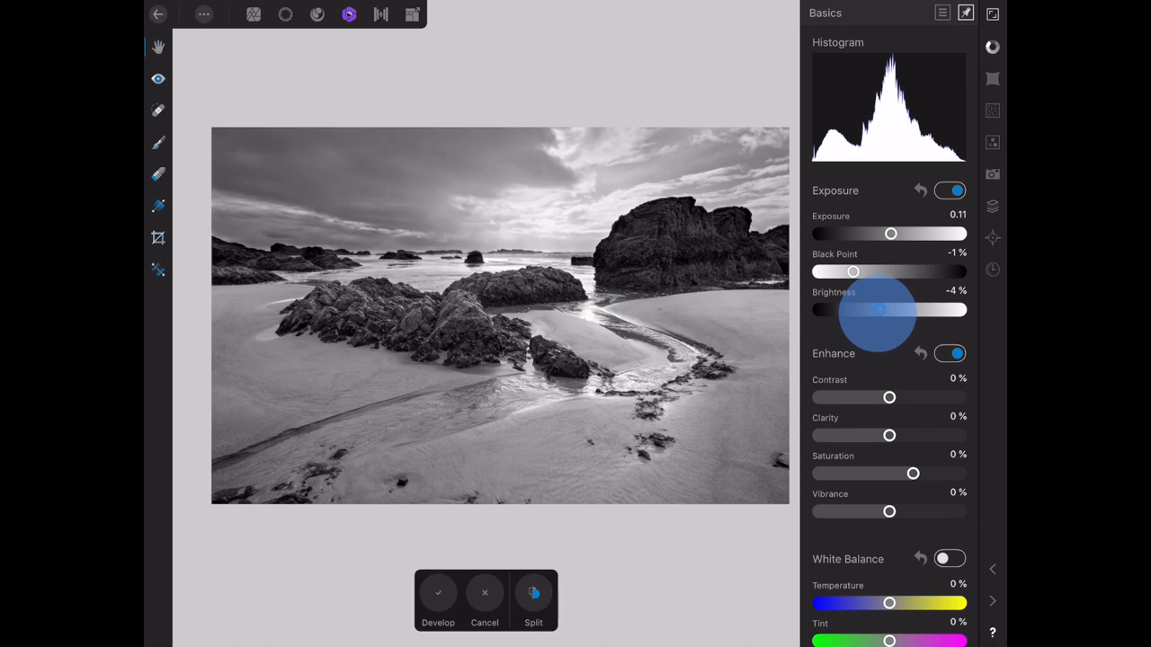
drag(880, 309, 881, 310)
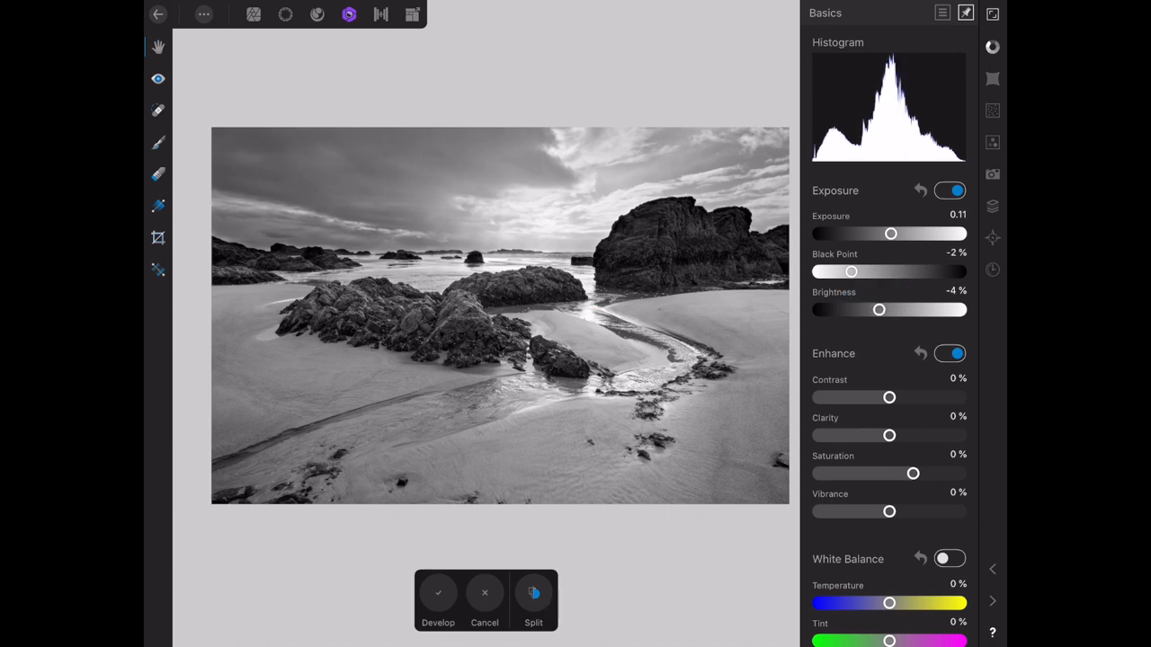
click(439, 597)
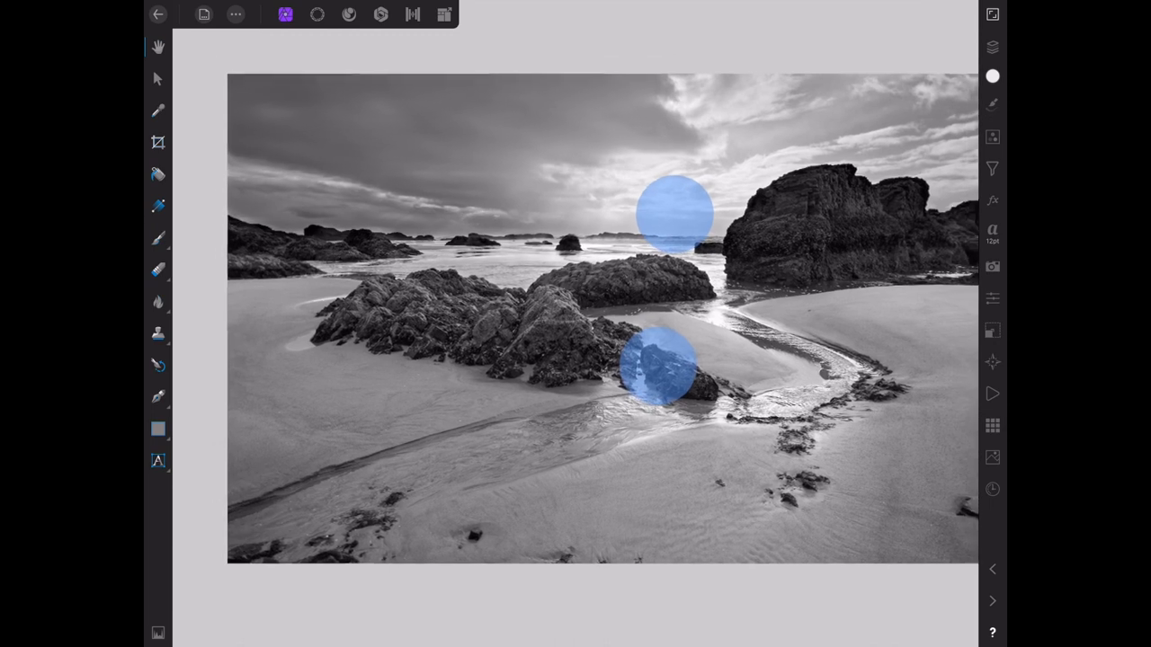
- Start a Vignette live filter from the Filters list, showing its -45% exposure ring over the image
click(996, 47)
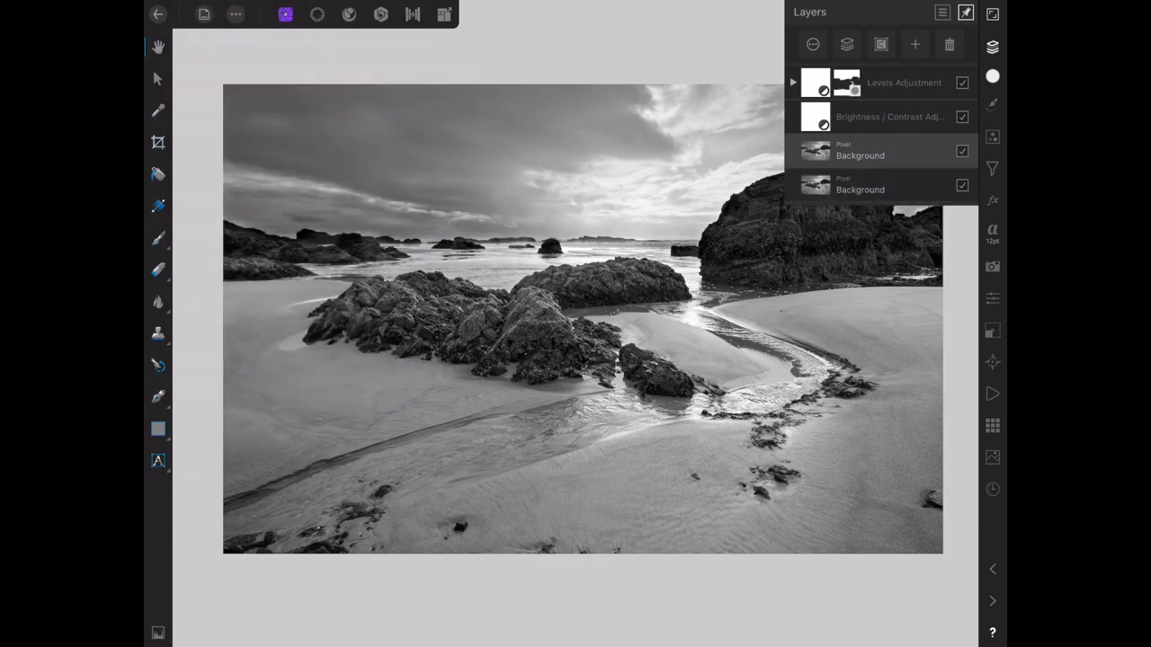
click(993, 169)
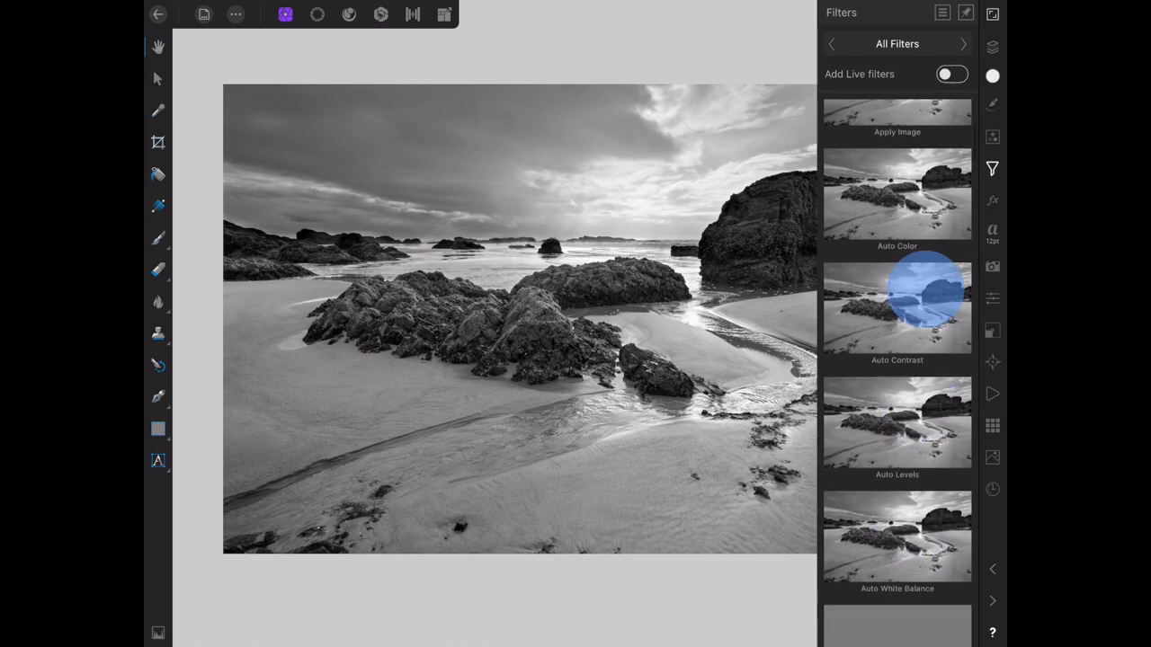
scroll(down, 3)
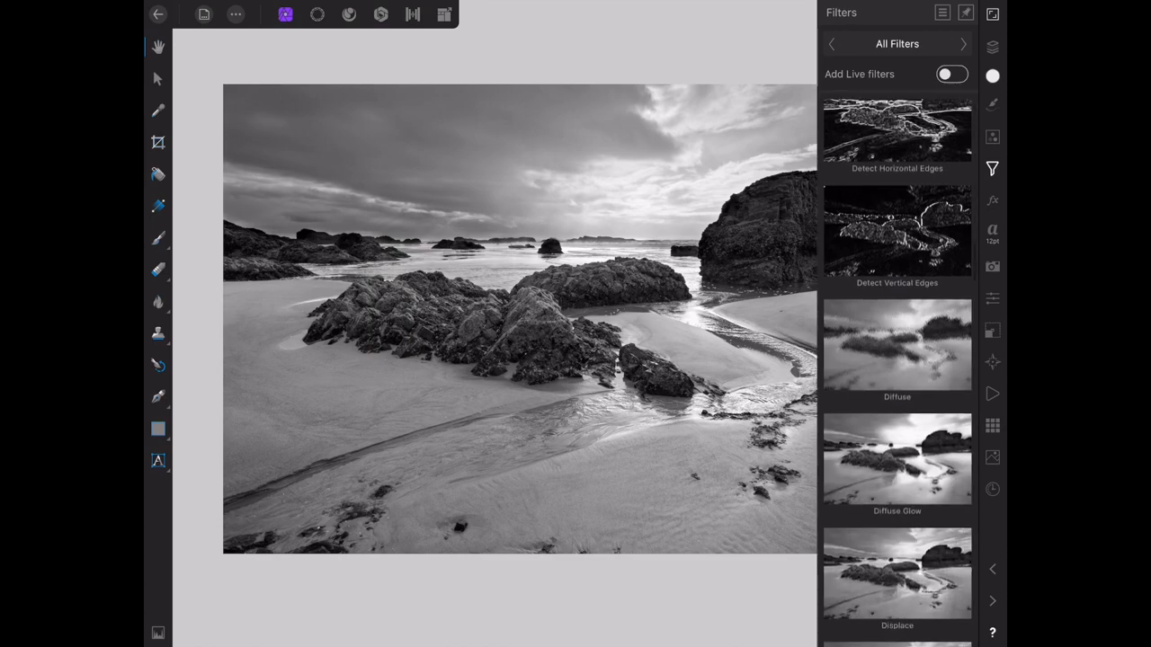
scroll(down, 3)
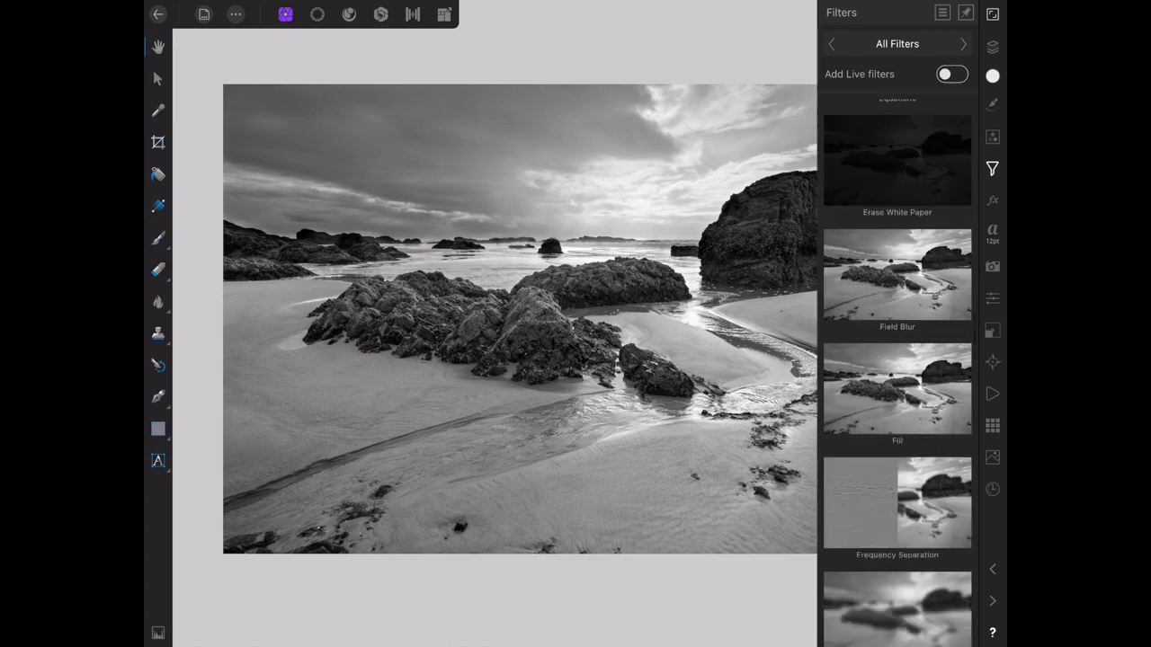
scroll(down, 3)
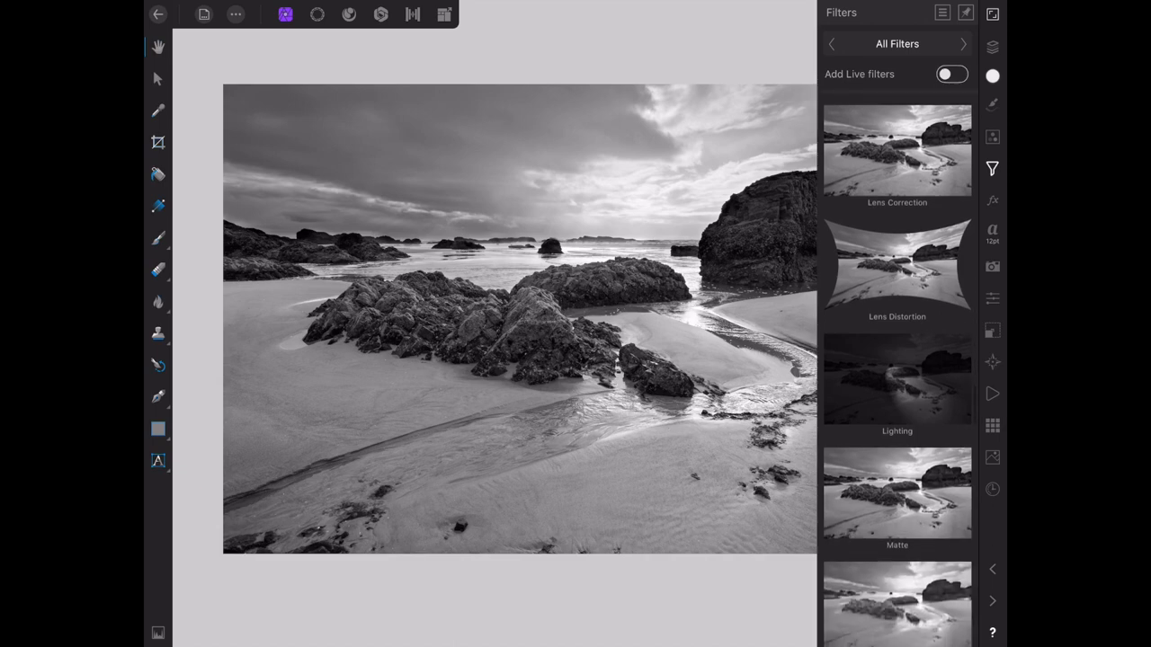
scroll(down, 3)
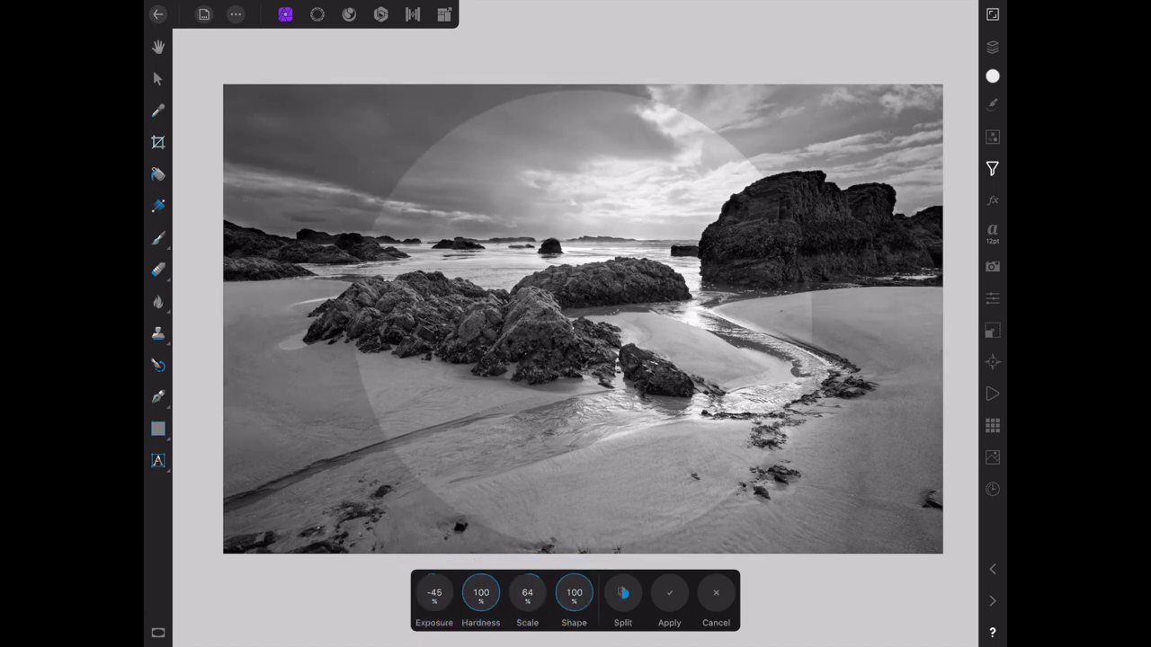
- Dial the vignette to exposure -79%, hardness 26%, scale 207 and shape 78% for wide, soft edges
click(571, 593)
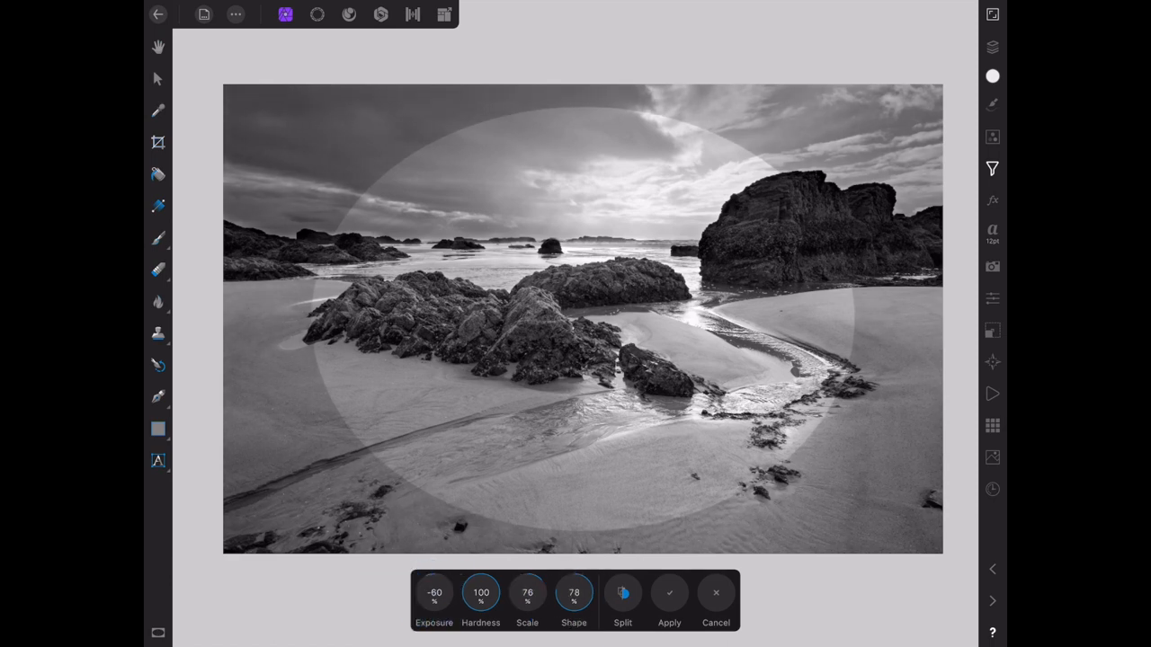
drag(435, 593, 396, 594)
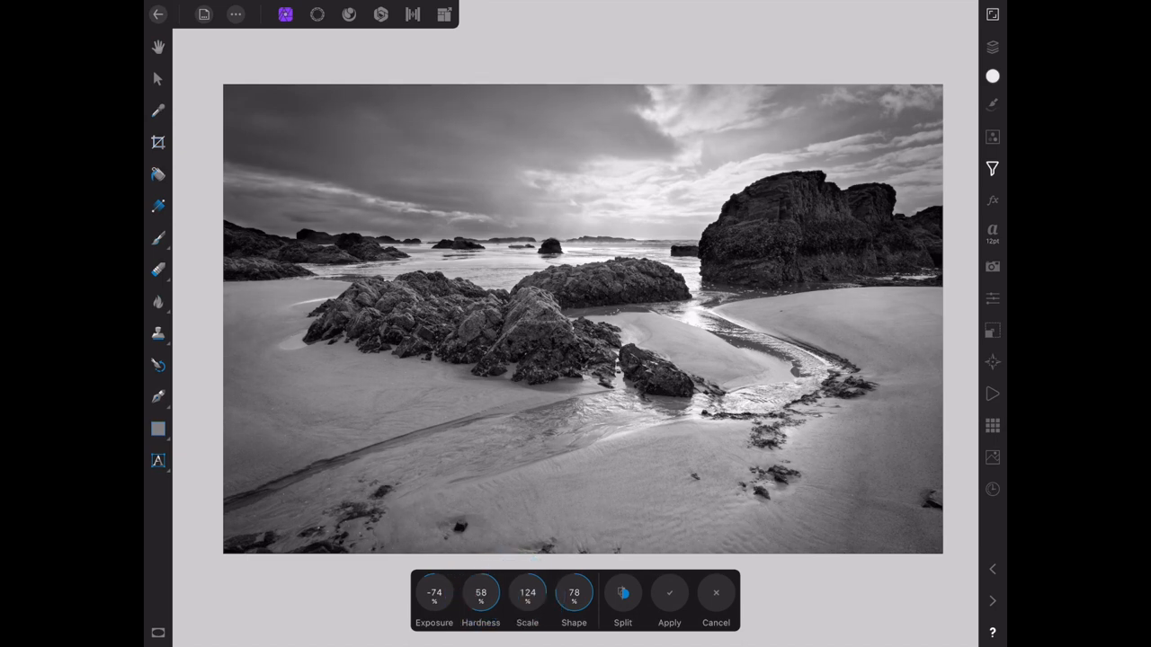
drag(435, 592, 435, 603)
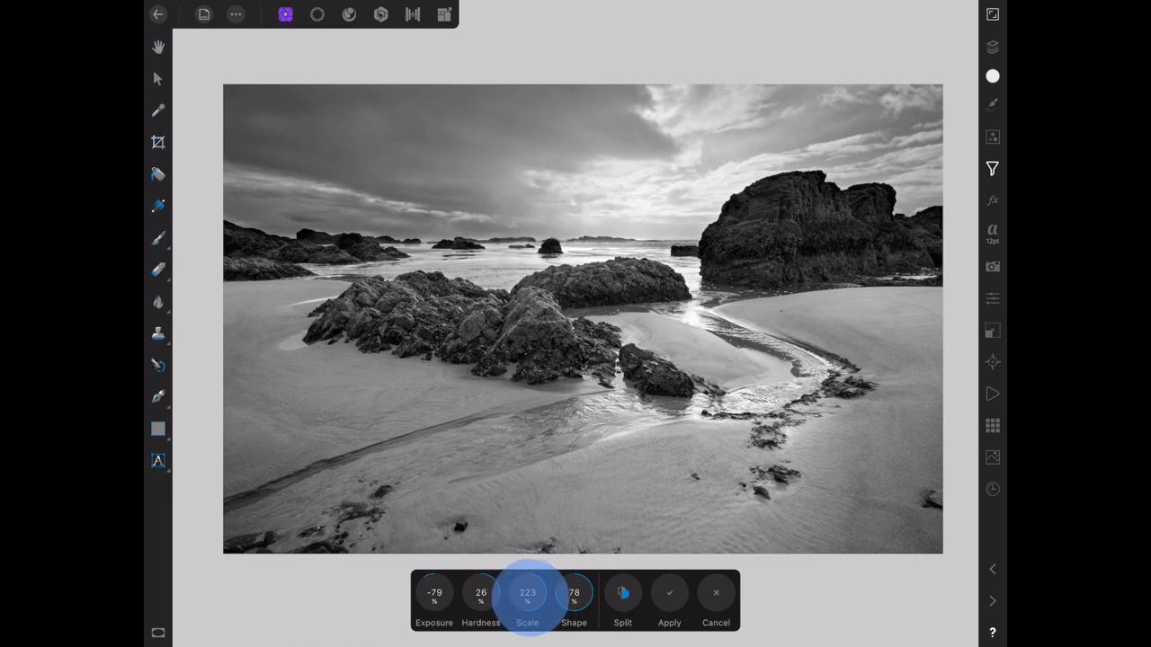
drag(528, 594, 503, 594)
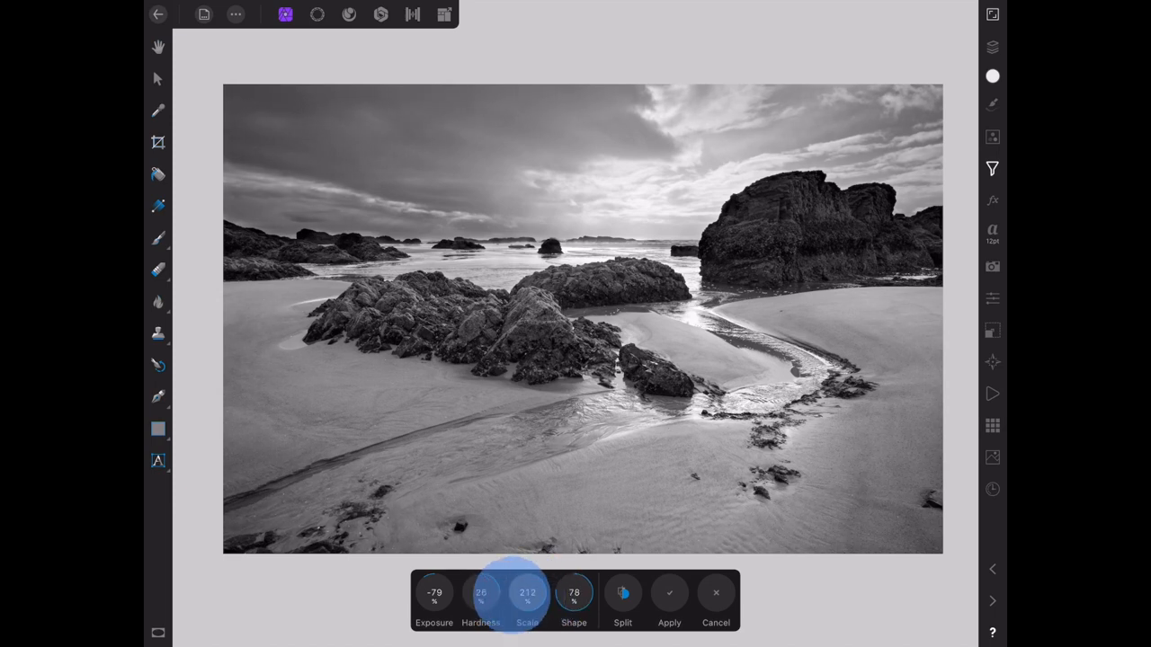
drag(529, 593, 539, 566)
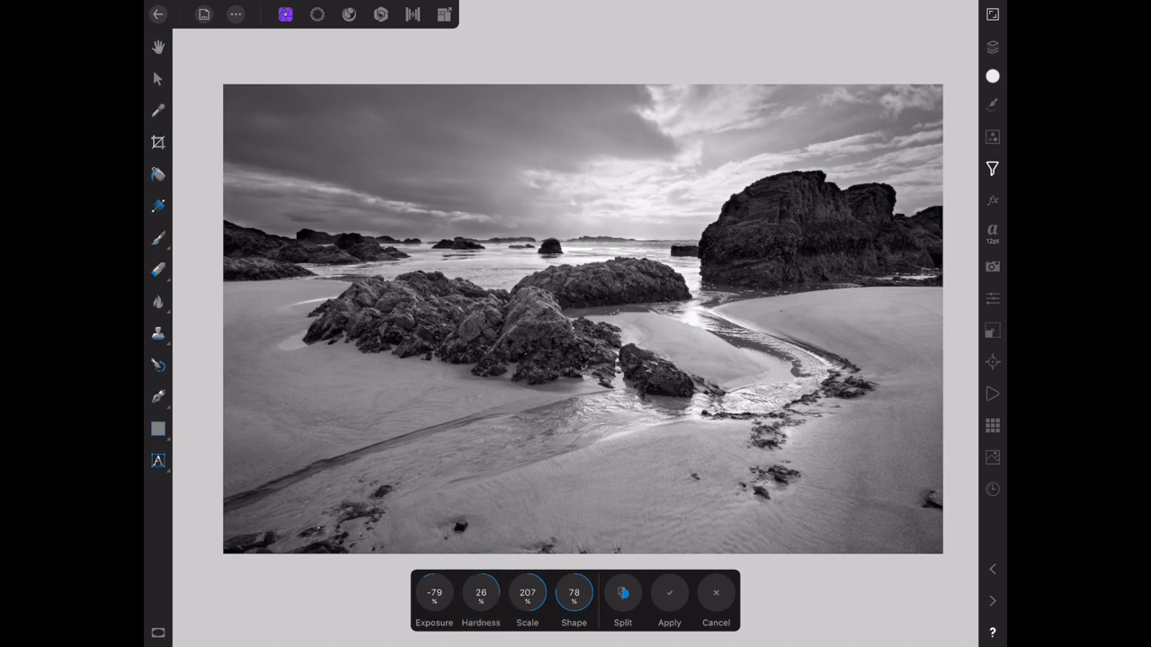
click(996, 43)
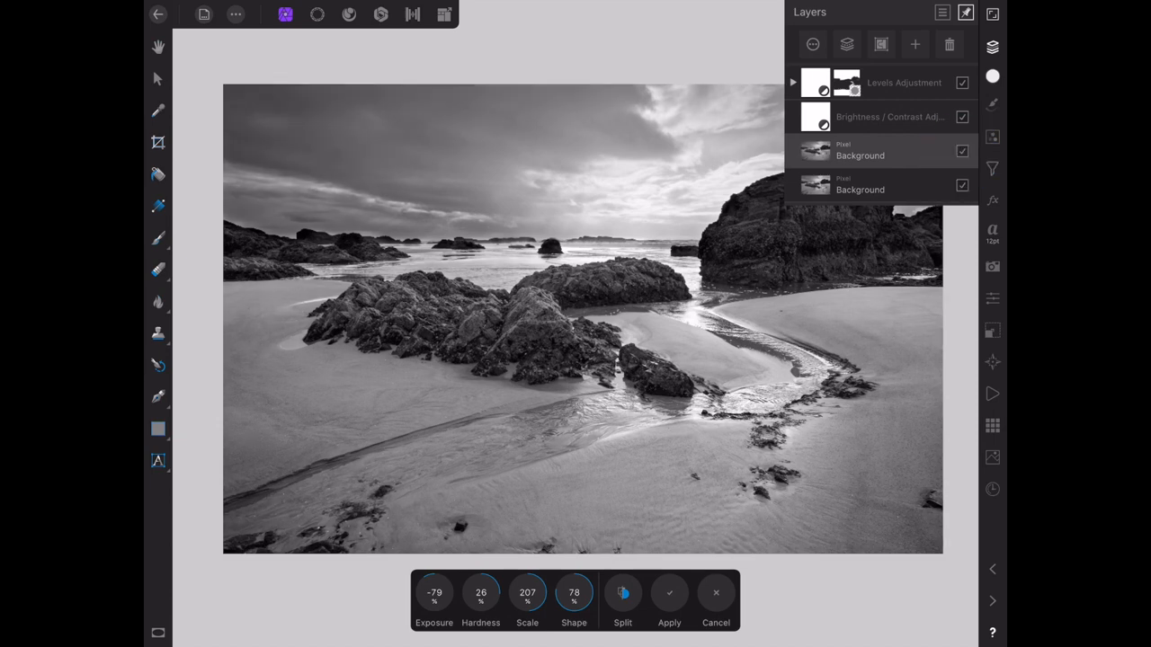
- Compare the Background layer on and off, then apply the vignette to the photo
click(960, 151)
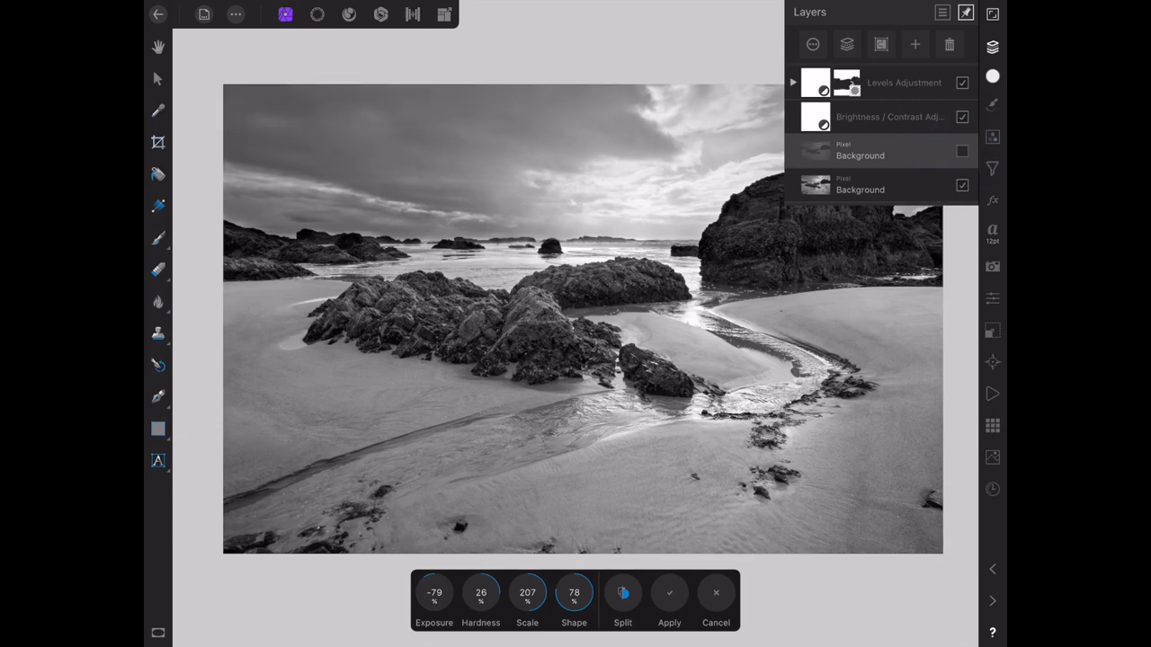
click(960, 151)
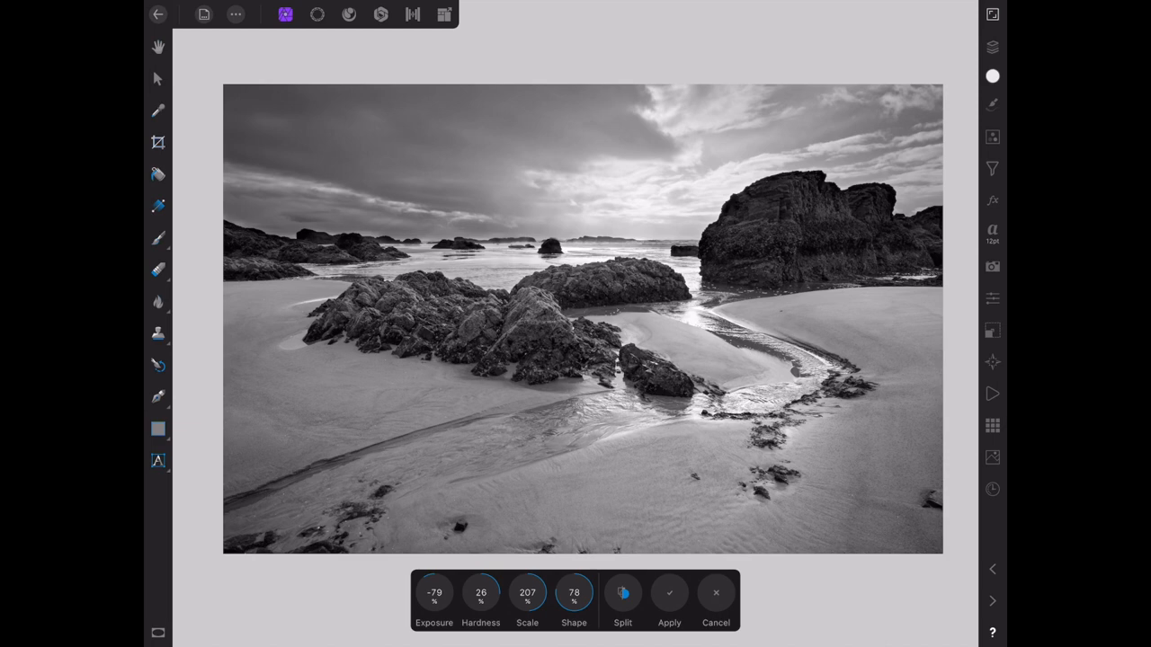
click(669, 594)
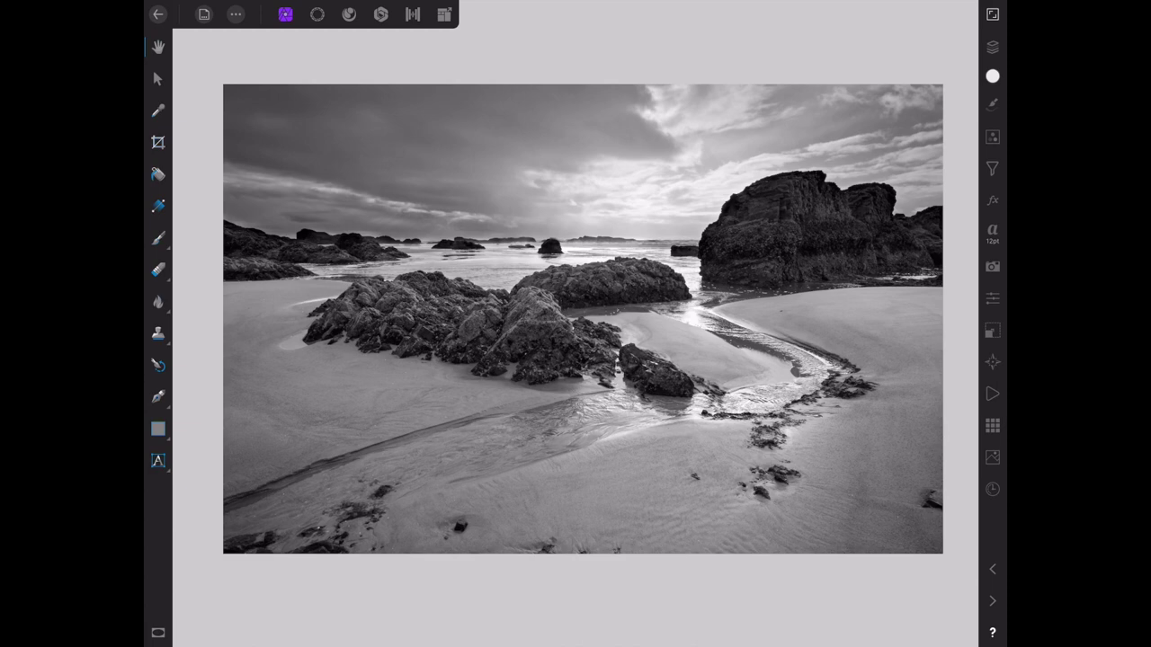